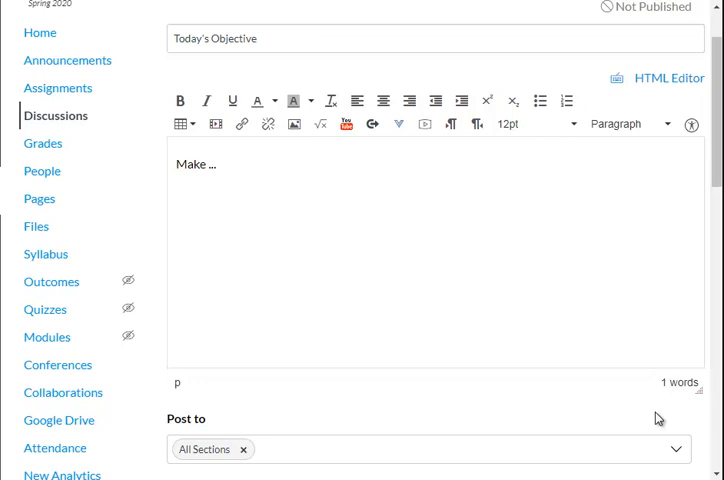
pyautogui.moveTo(164, 24)
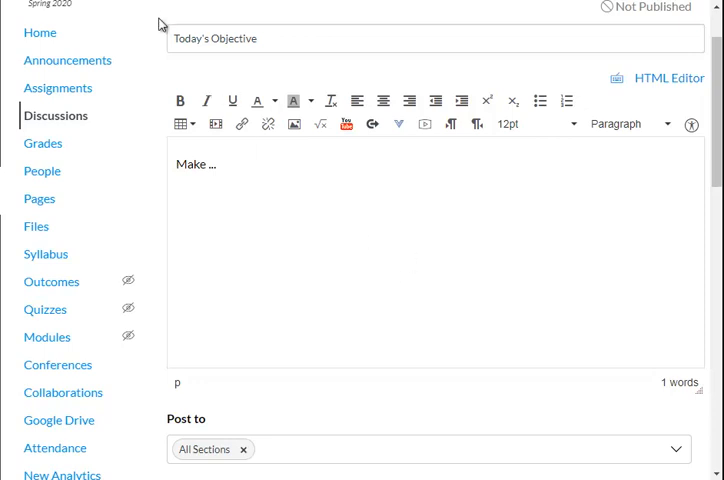
pyautogui.moveTo(56, 116)
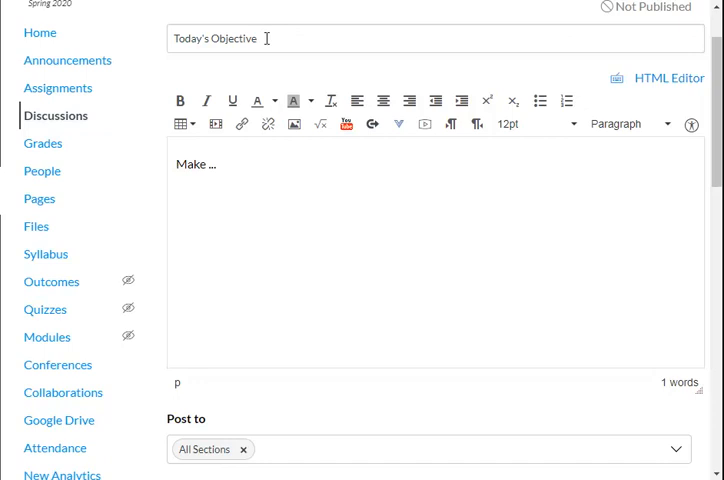
pyautogui.moveTo(260, 170)
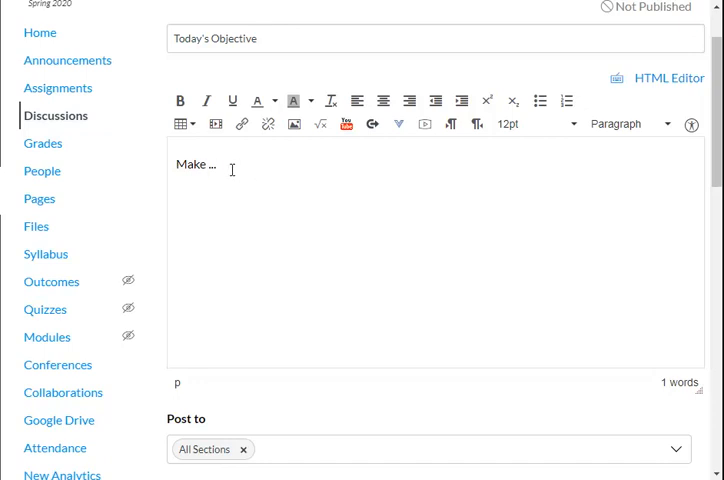
pyautogui.moveTo(400, 404)
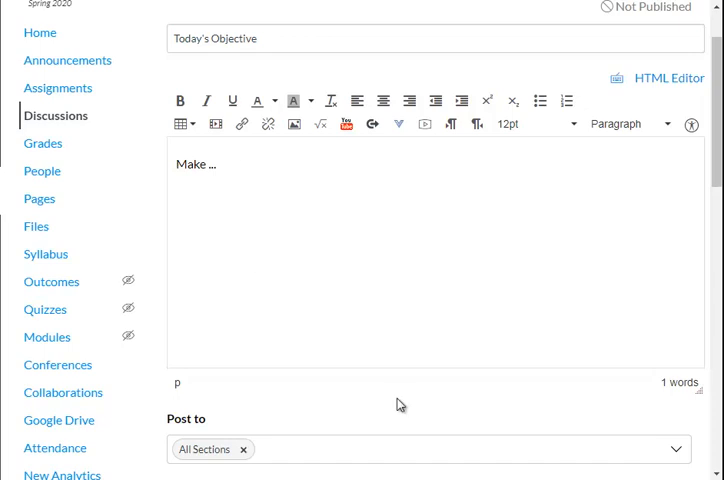
# Scroll through the Today's Objective discussion settings down to the save buttons
pyautogui.scroll(-3)
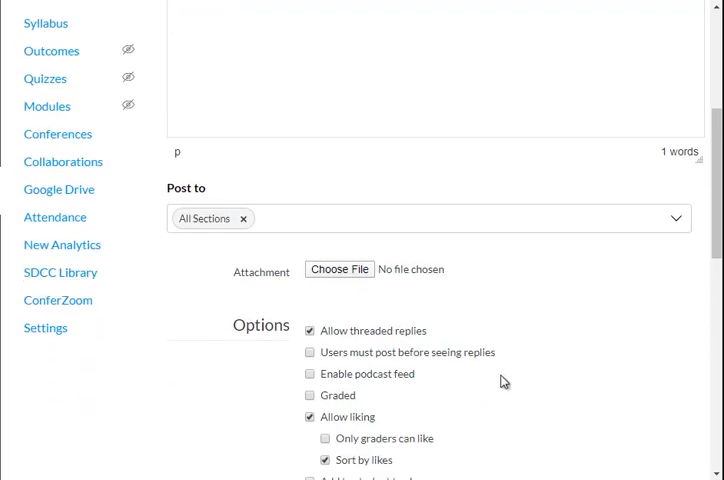
pyautogui.click(310, 330)
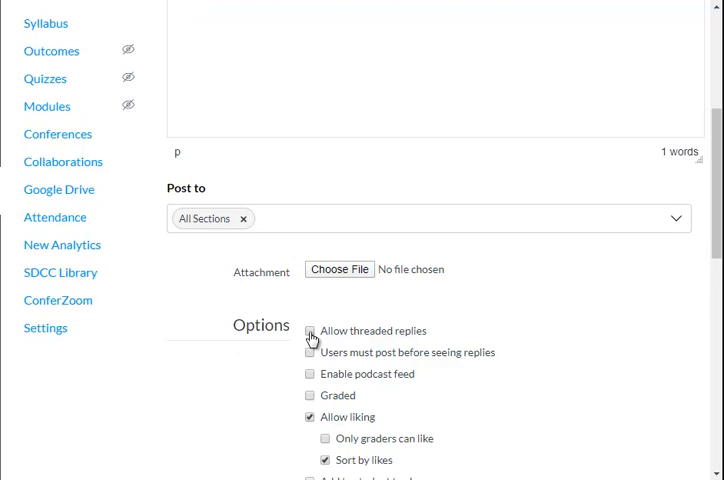
pyautogui.click(310, 330)
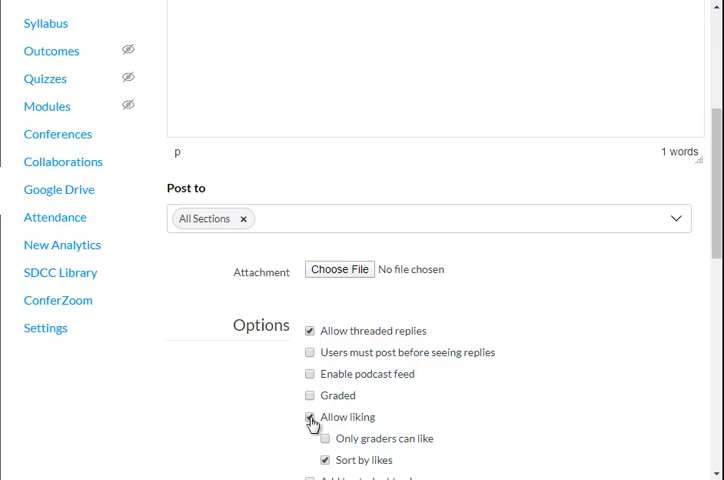
pyautogui.scroll(-3)
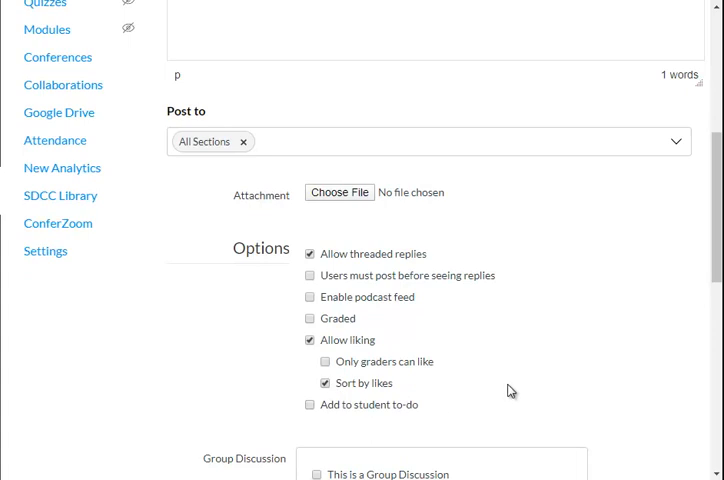
pyautogui.scroll(-3)
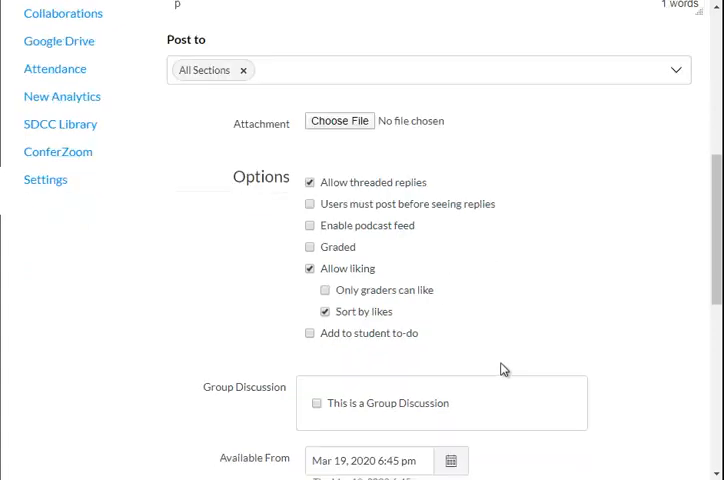
pyautogui.scroll(-3)
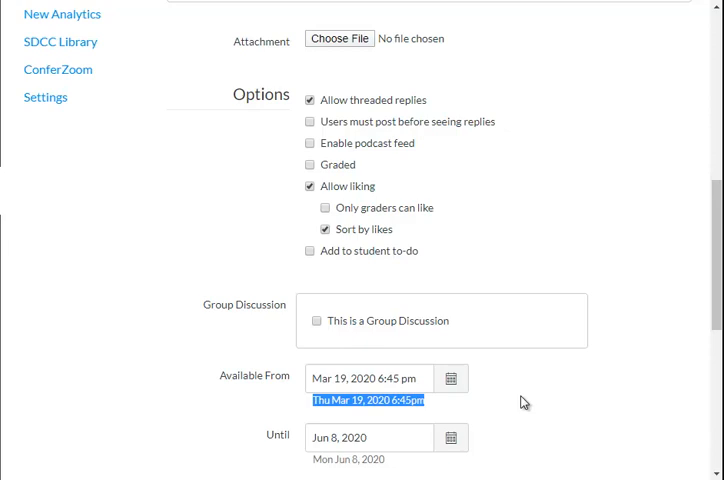
pyautogui.scroll(-3)
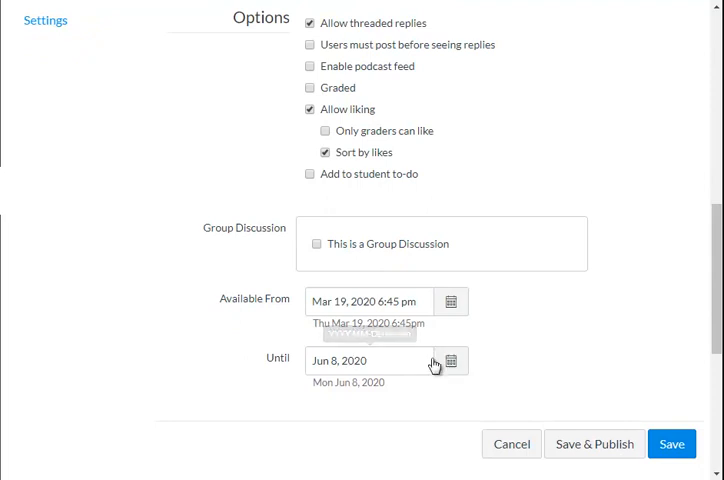
pyautogui.moveTo(570, 444)
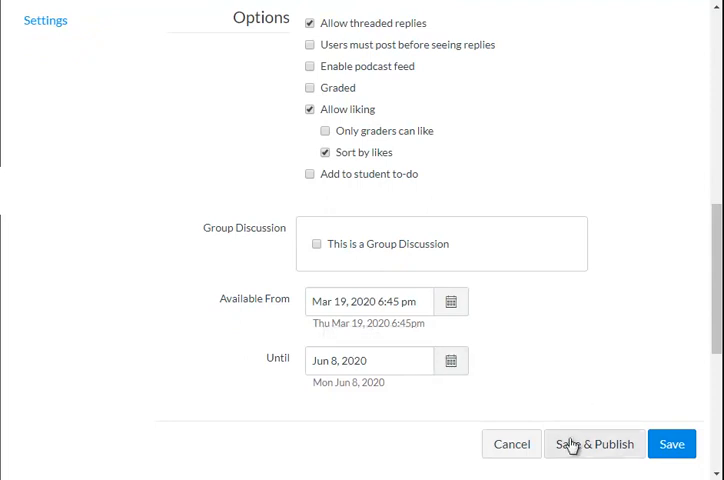
# Save and publish the Today's Objective discussion and go to the course Assignments list
pyautogui.click(592, 444)
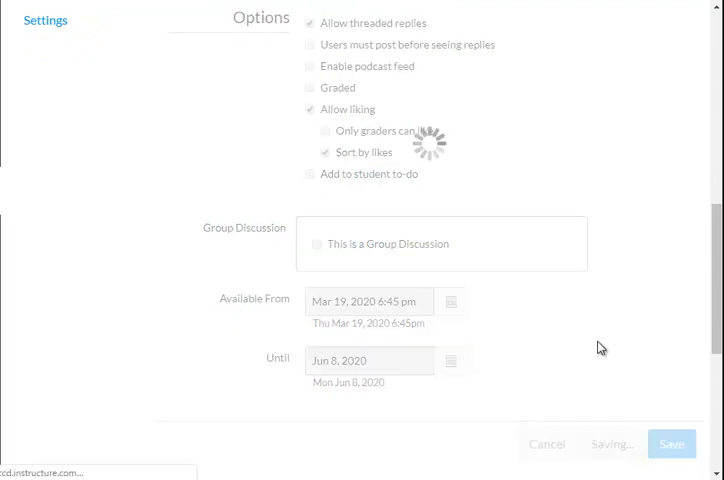
pyautogui.click(672, 444)
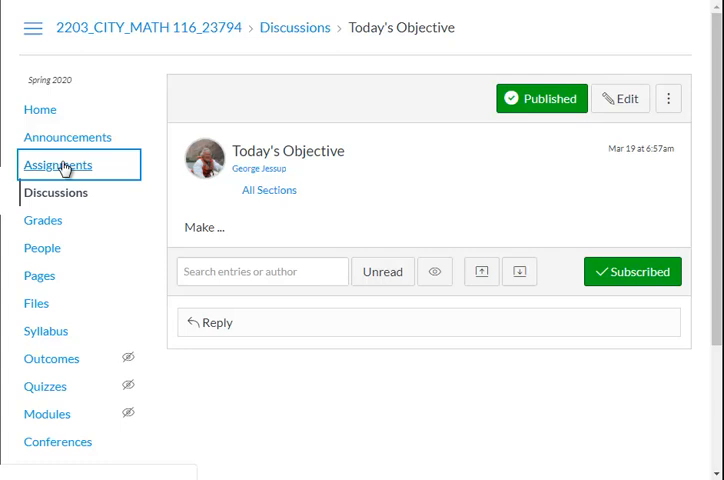
pyautogui.click(58, 164)
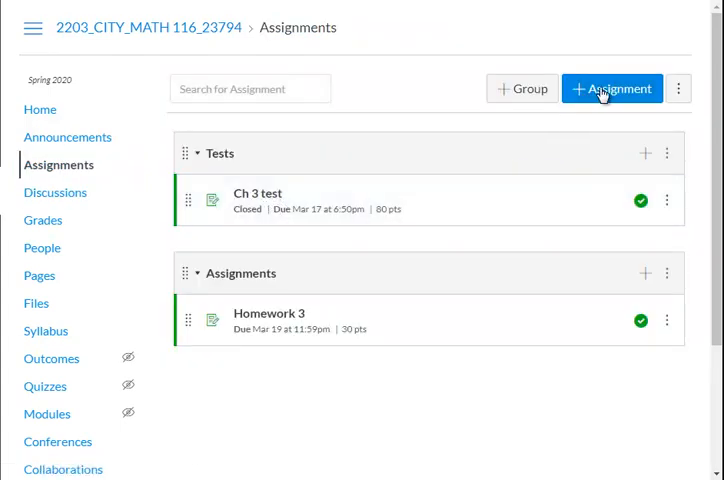
# Start a new assignment and name it 'Today's Warm-up'
pyautogui.click(612, 88)
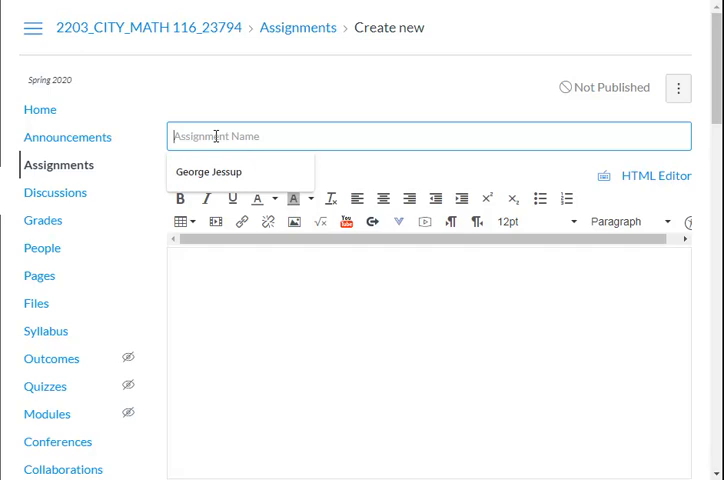
pyautogui.write('Todays')
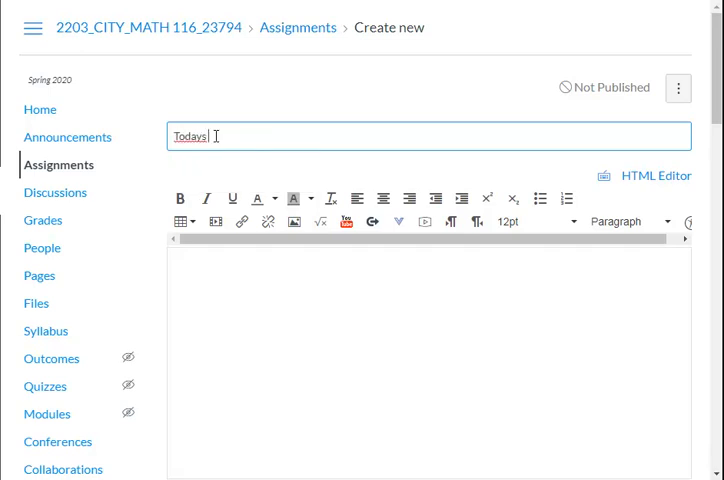
pyautogui.press('Backspace')
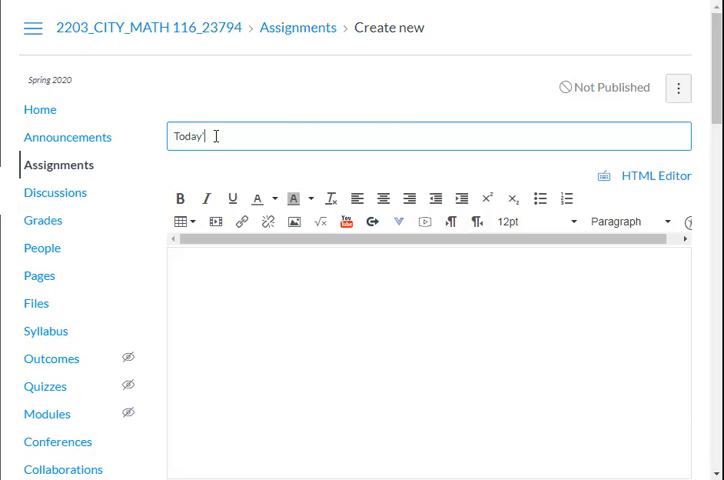
pyautogui.write("'s War")
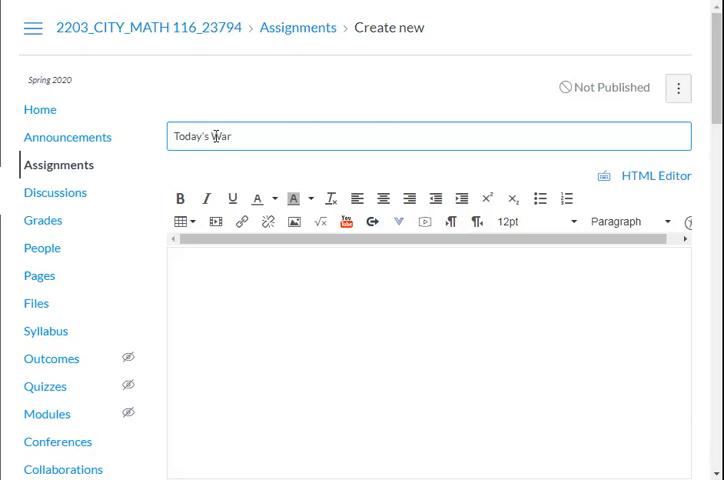
pyautogui.write('m-u')
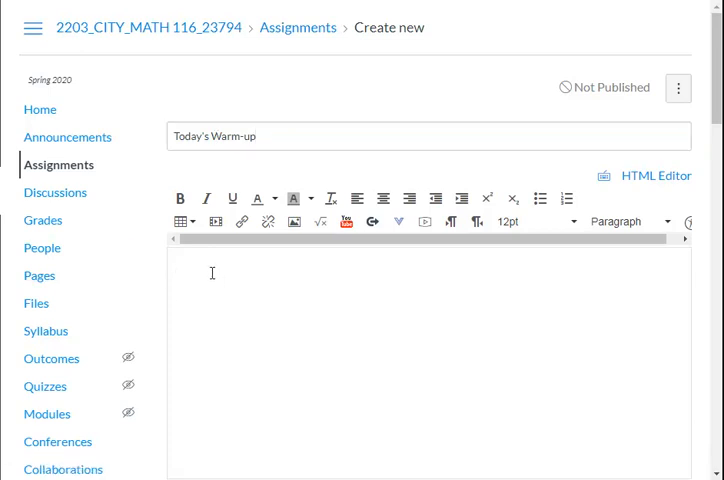
# Enter the description 'Post below' for the assignment
pyautogui.write('p')
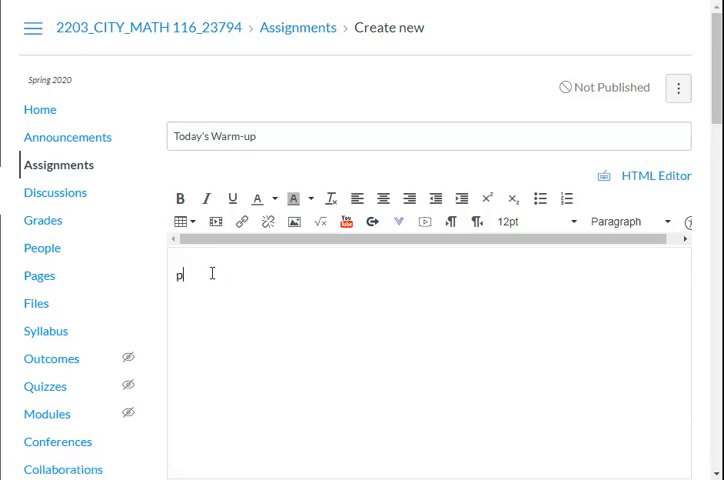
pyautogui.press('Backspace')
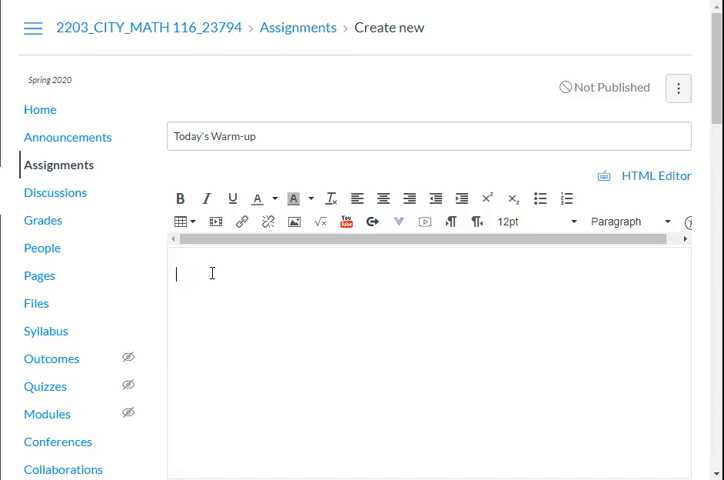
pyautogui.write('Post b')
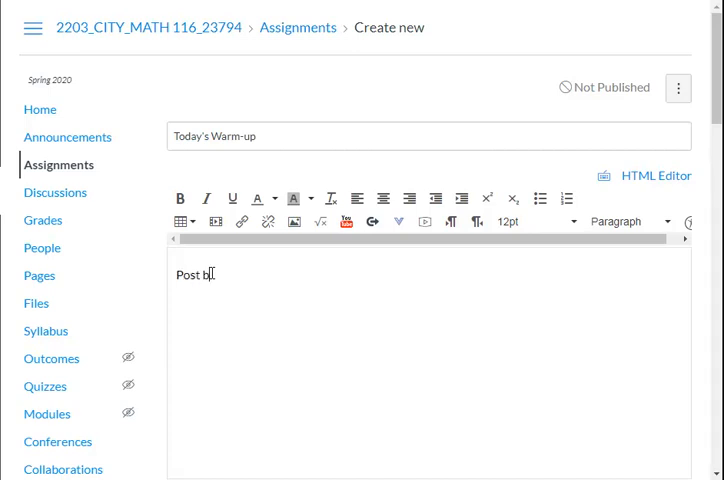
pyautogui.write('elow')
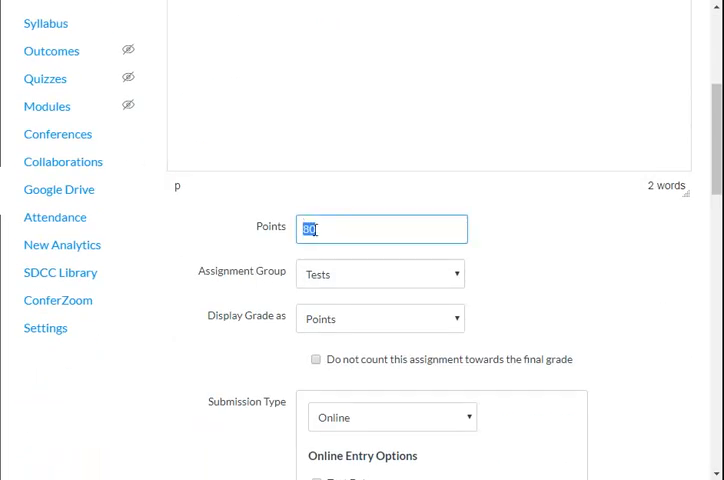
# Set the assignment to 5 points and bring up the assignment group choices
pyautogui.write('5')
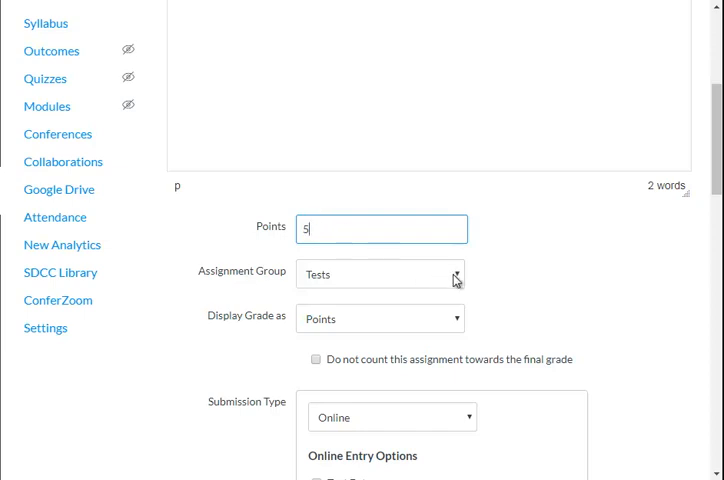
pyautogui.click(380, 274)
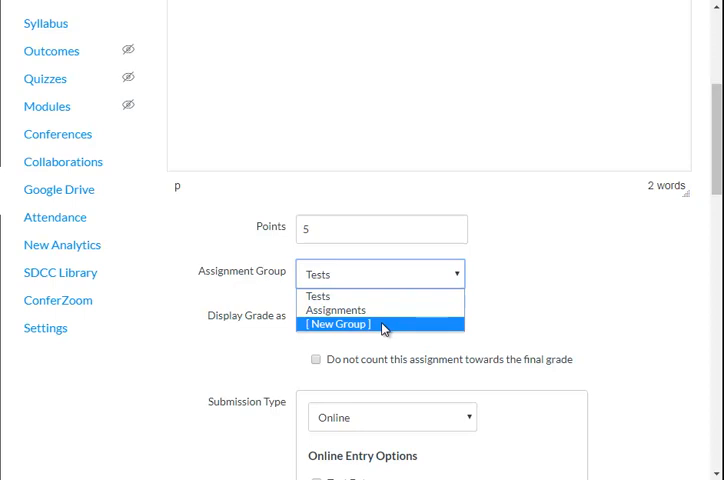
# Create a new assignment group named 'Warm ups' and place the assignment in it
pyautogui.click(336, 324)
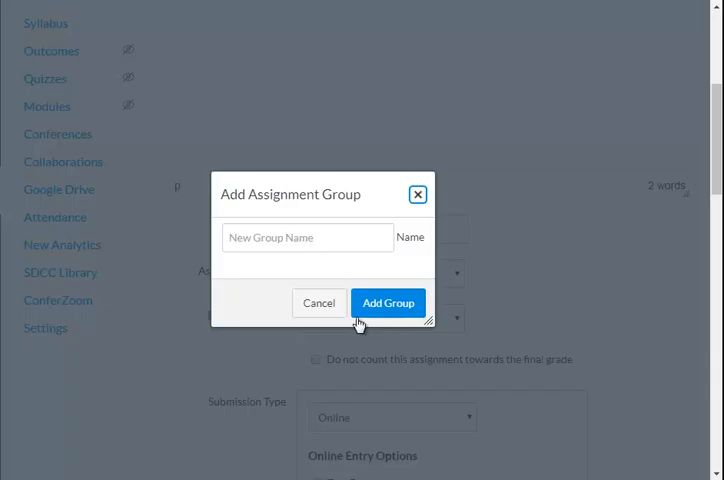
pyautogui.click(308, 236)
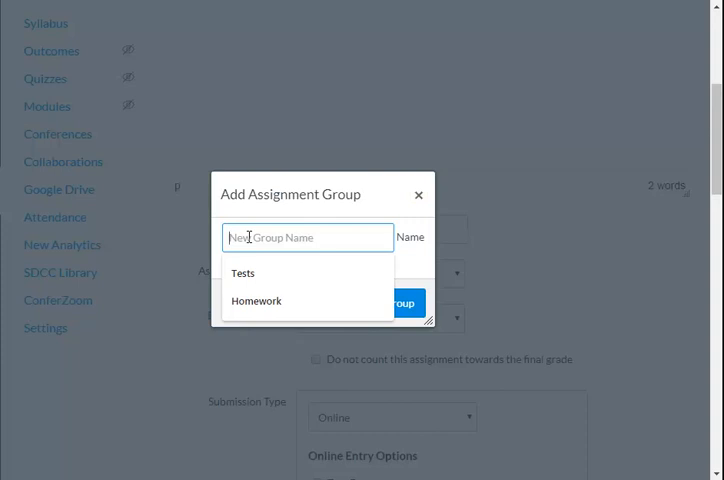
pyautogui.write('Warm')
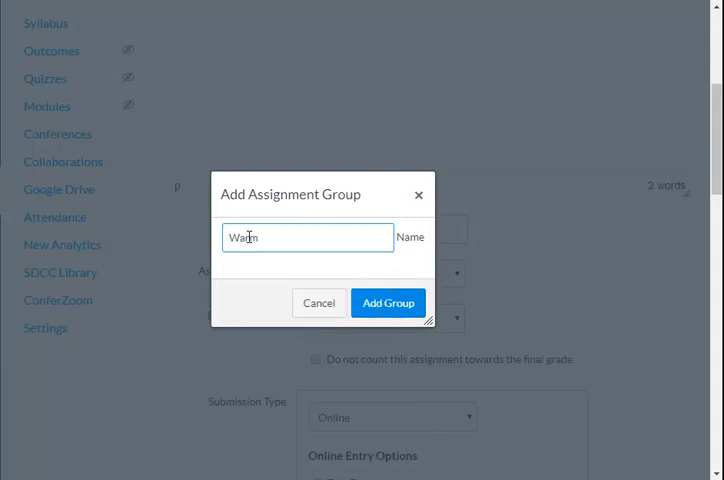
pyautogui.write('ups')
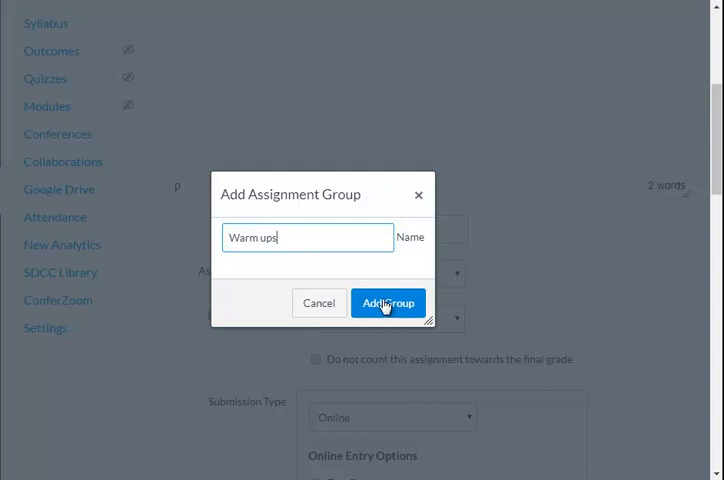
pyautogui.click(388, 304)
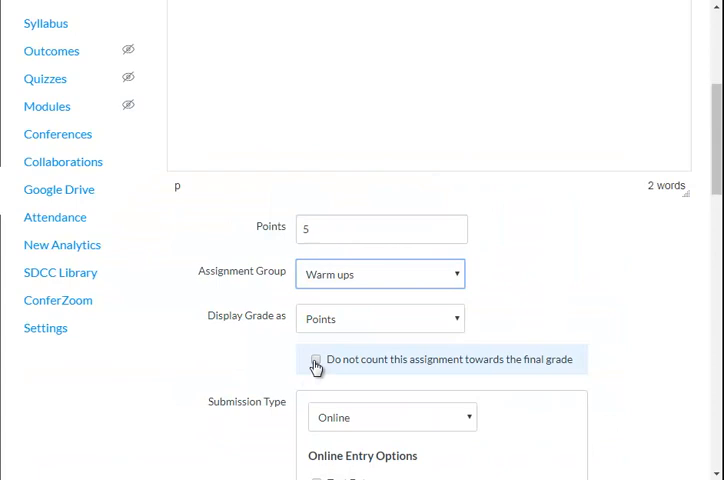
# Exclude the assignment from the final grade and keep File Uploads as the online entry option
pyautogui.click(316, 360)
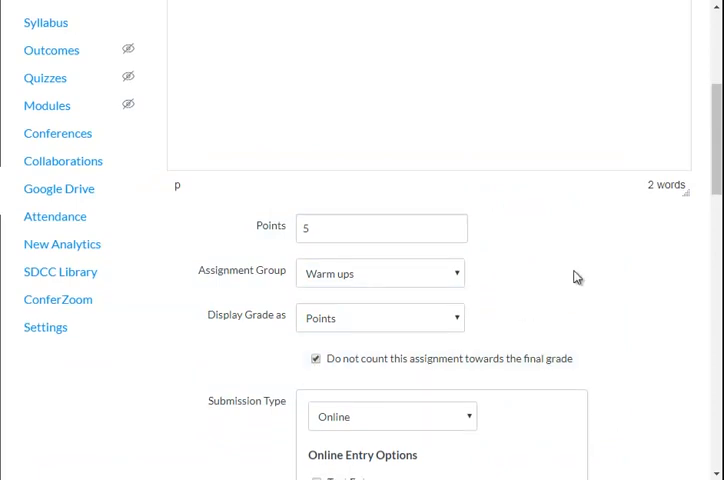
pyautogui.scroll(-3)
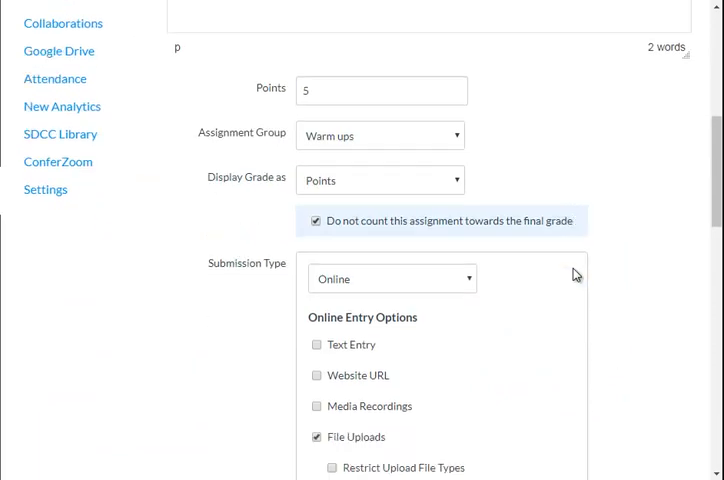
pyautogui.scroll(-3)
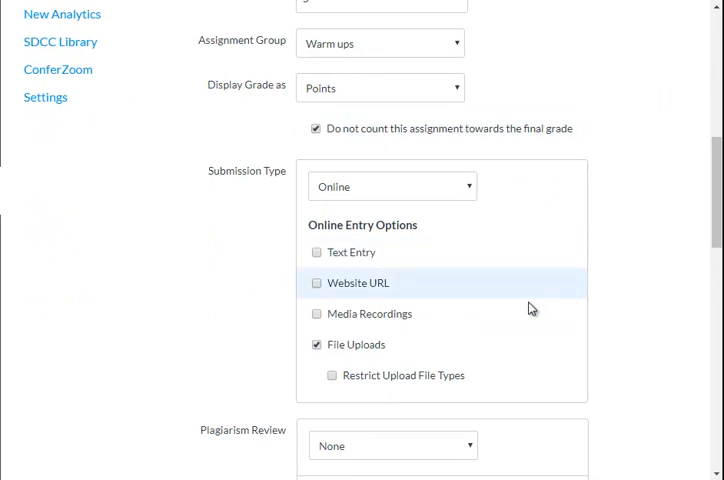
pyautogui.click(316, 344)
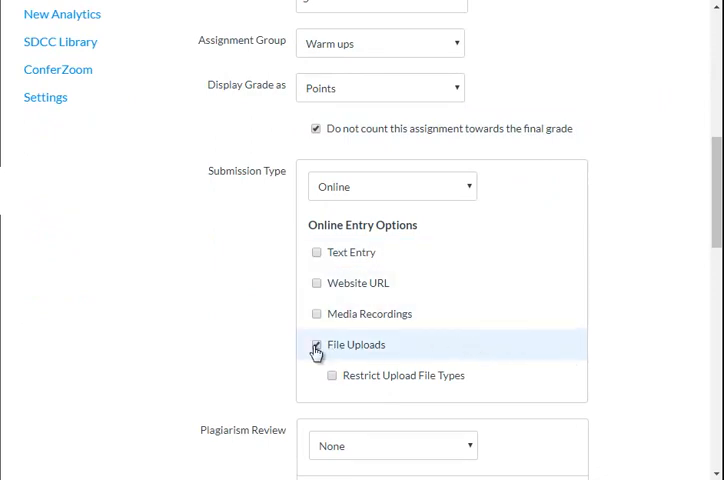
pyautogui.click(316, 344)
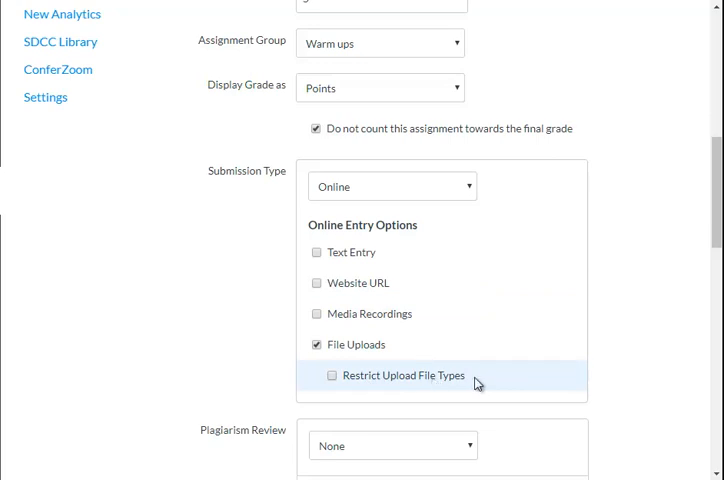
pyautogui.moveTo(482, 386)
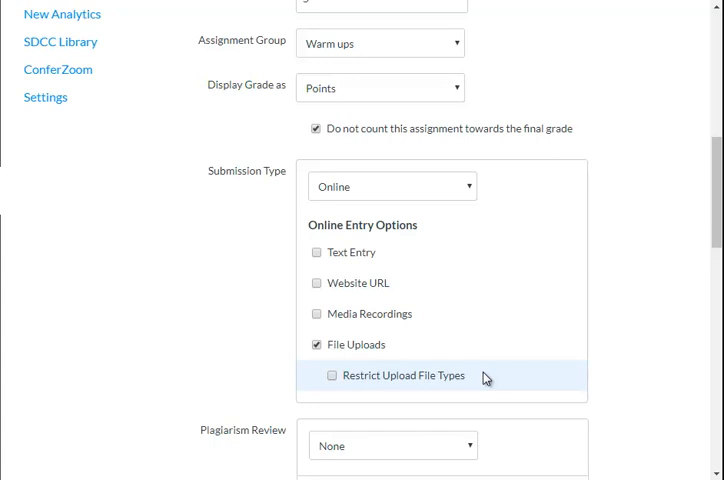
pyautogui.scroll(-3)
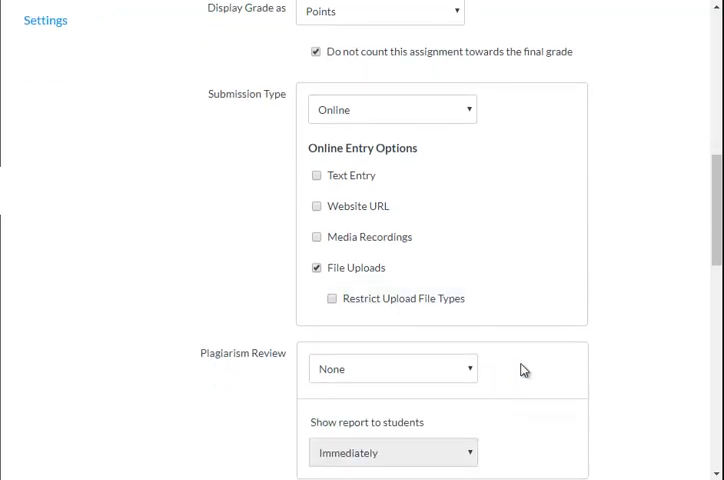
pyautogui.scroll(-3)
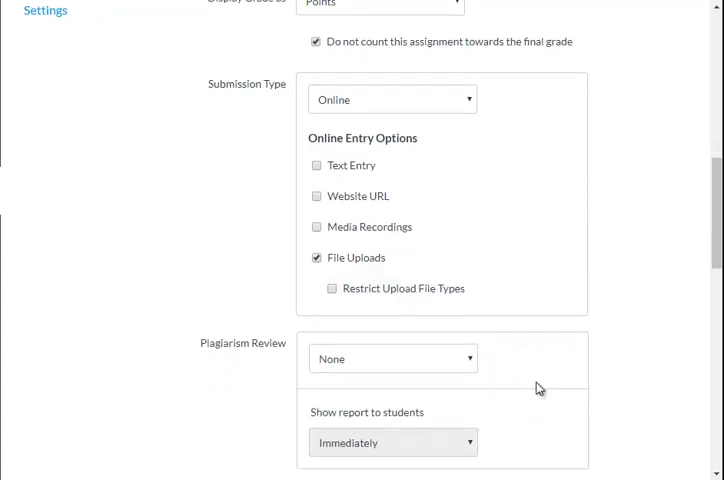
pyautogui.scroll(-3)
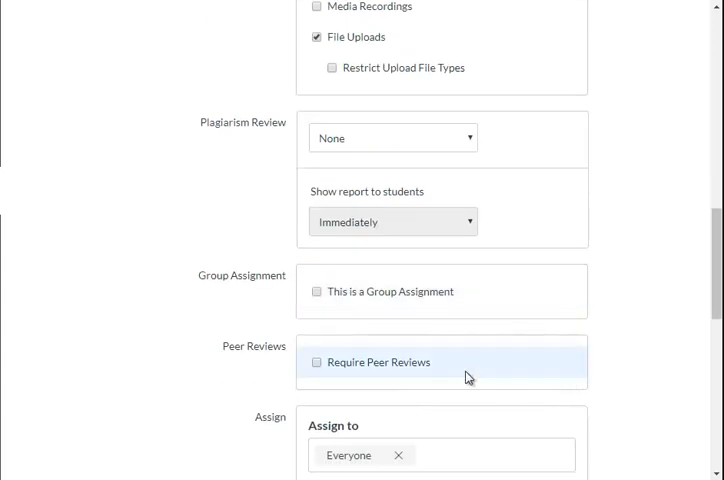
pyautogui.scroll(-3)
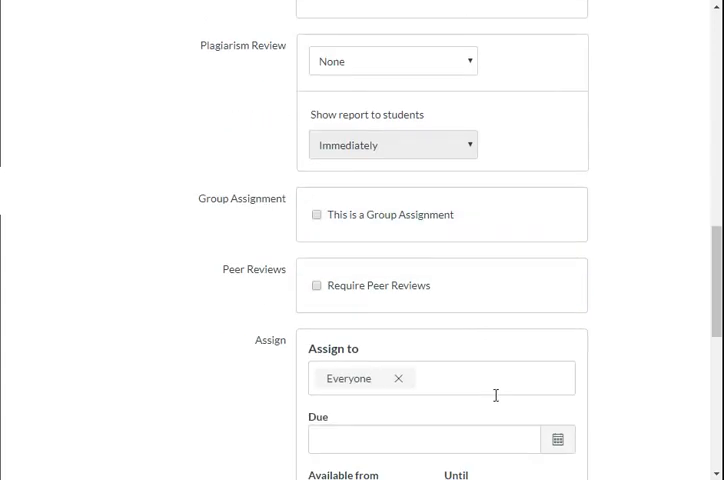
pyautogui.scroll(-3)
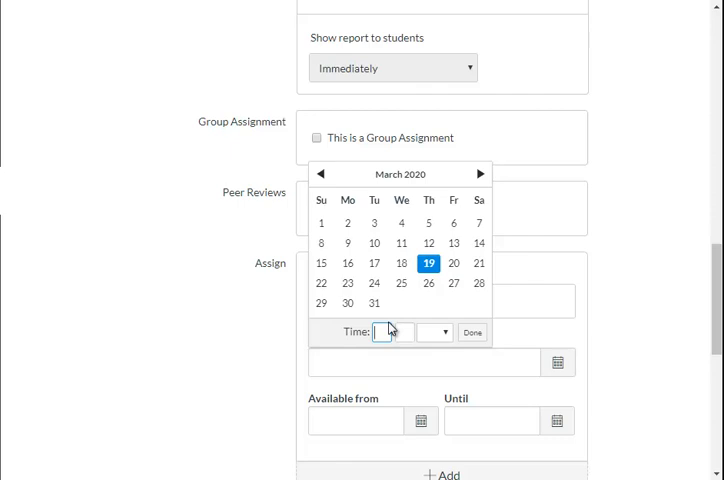
# Set the due time to 5:35 pm on March 19, 2020 and confirm it
pyautogui.write('5')
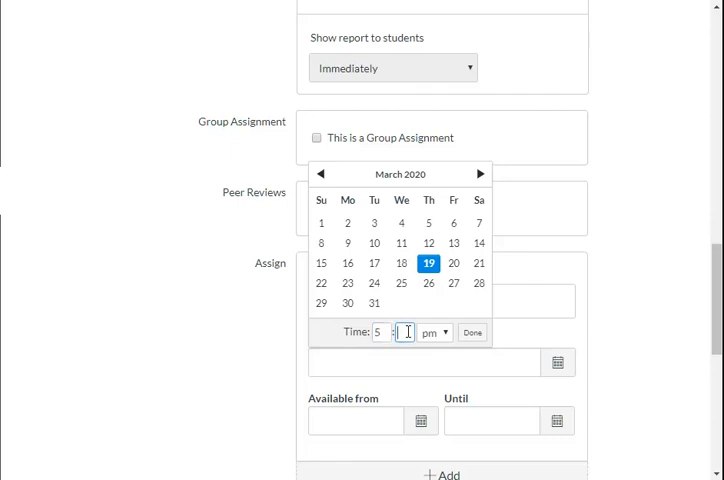
pyautogui.write('35')
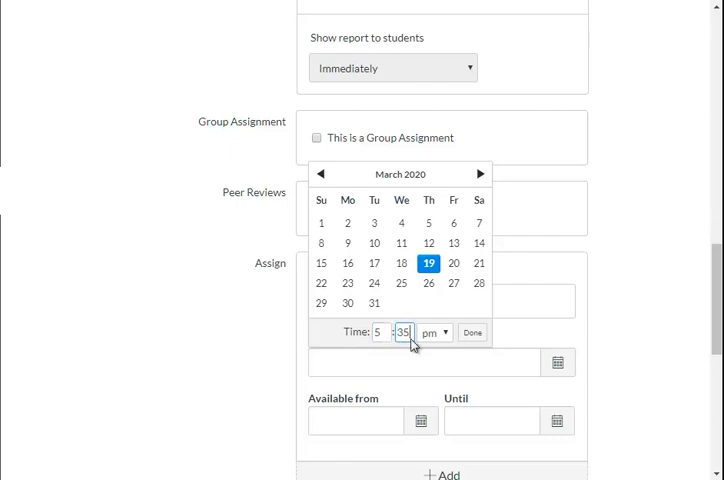
pyautogui.click(470, 332)
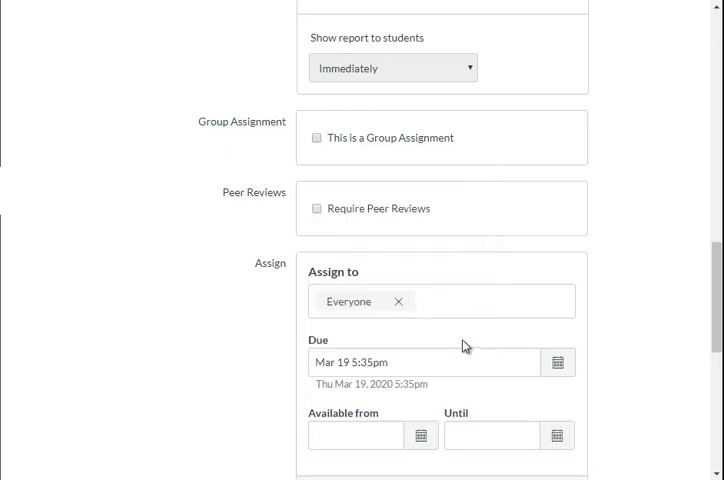
pyautogui.scroll(-3)
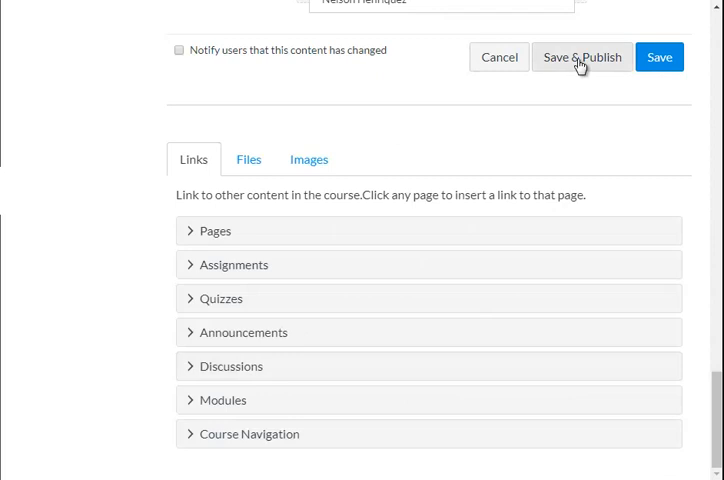
# Save and publish Today's Warm-up and return to the course Assignments list
pyautogui.click(580, 56)
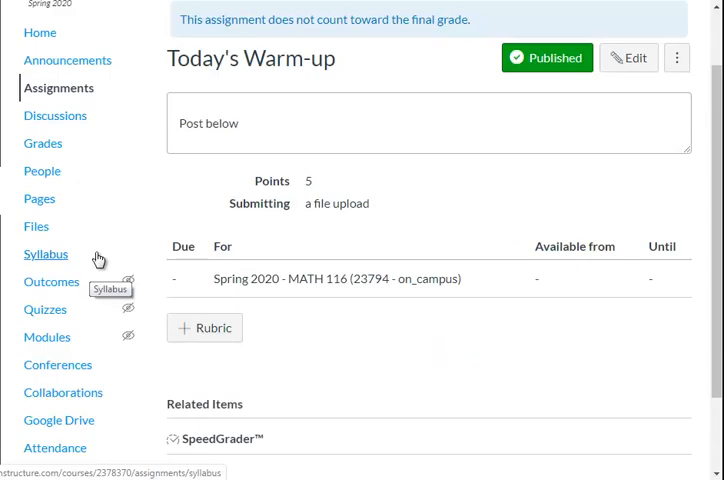
pyautogui.moveTo(58, 88)
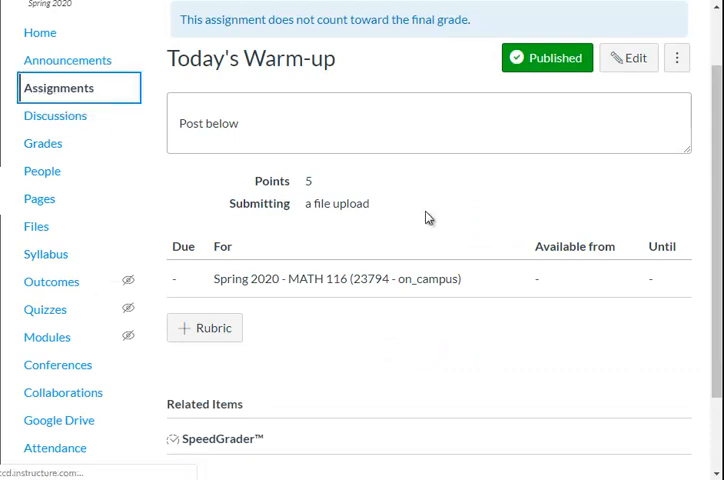
pyautogui.click(60, 88)
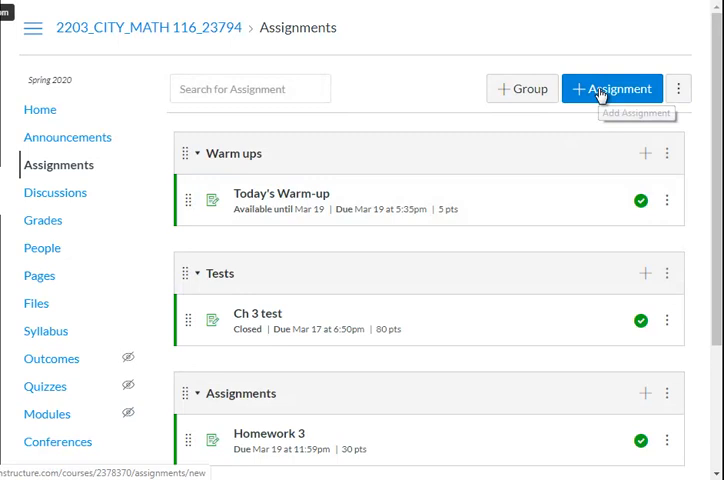
# Start a new assignment named 'Test 4' with description 'Submit below'
pyautogui.click(612, 88)
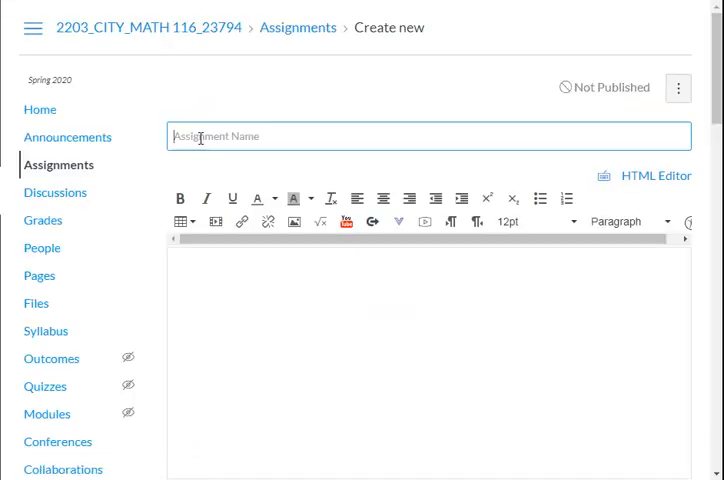
pyautogui.write('Test 4')
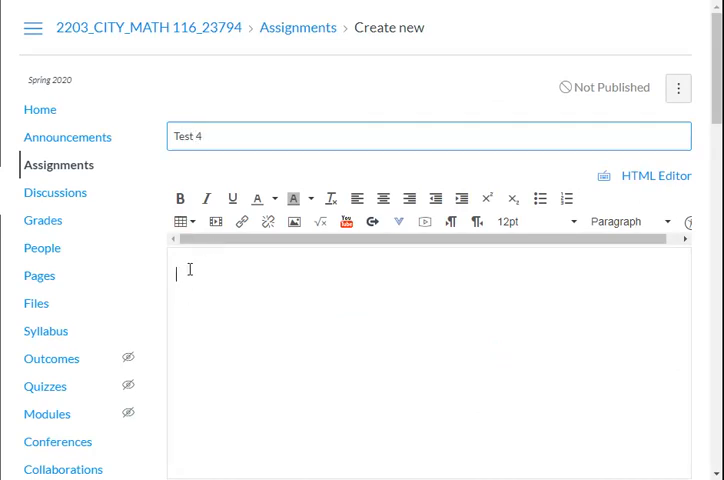
pyautogui.write('Submit below')
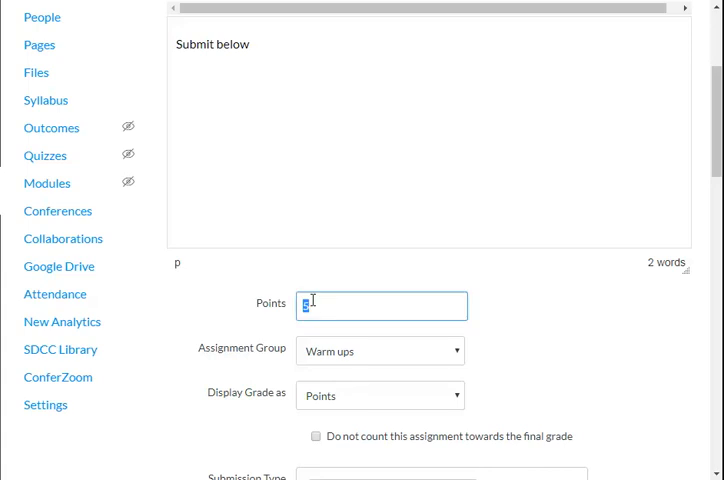
# Make the assignment worth 80 points and place it in the Tests group
pyautogui.write('80')
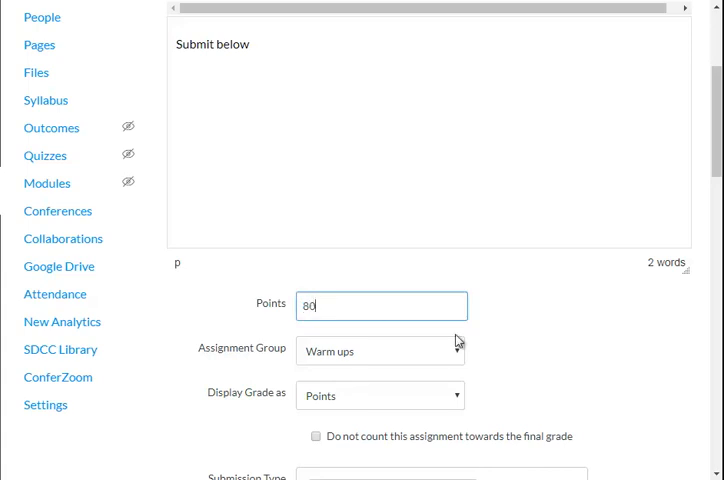
pyautogui.click(380, 350)
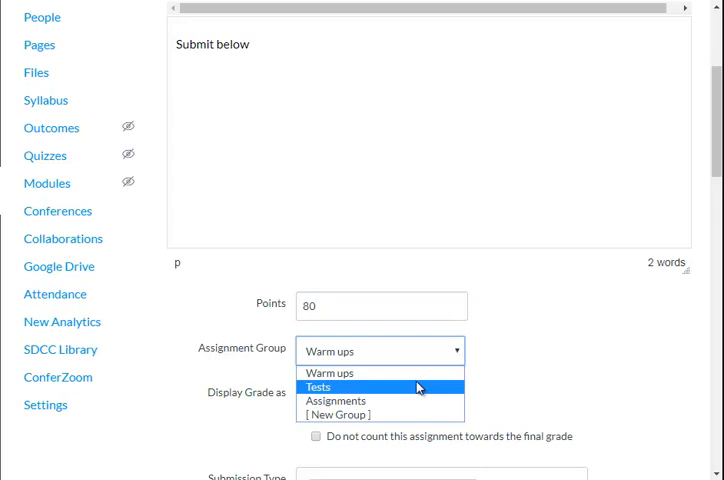
pyautogui.click(320, 388)
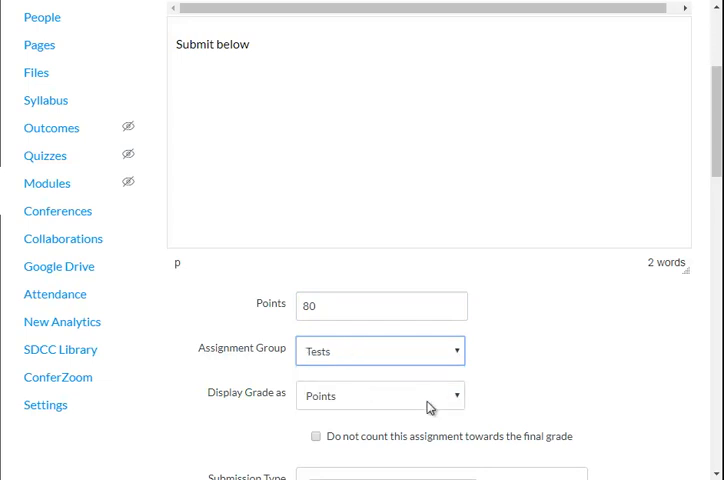
pyautogui.scroll(-3)
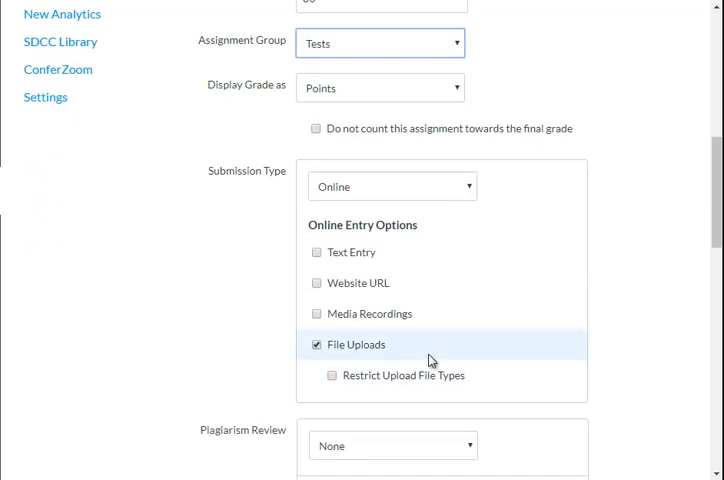
pyautogui.scroll(-3)
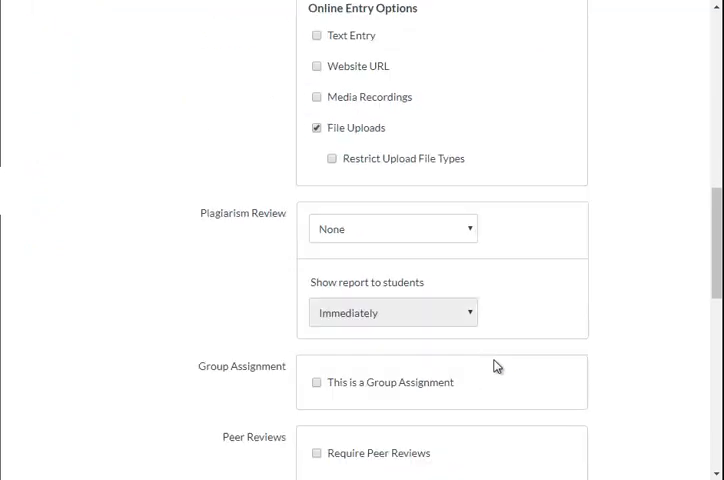
pyautogui.scroll(-3)
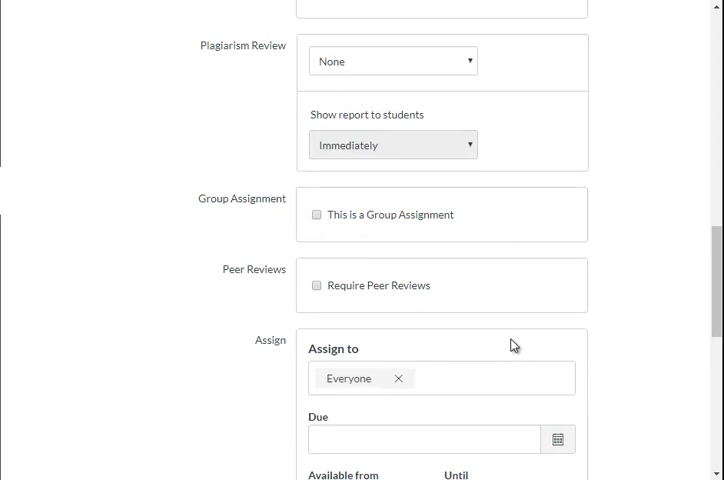
pyautogui.scroll(-3)
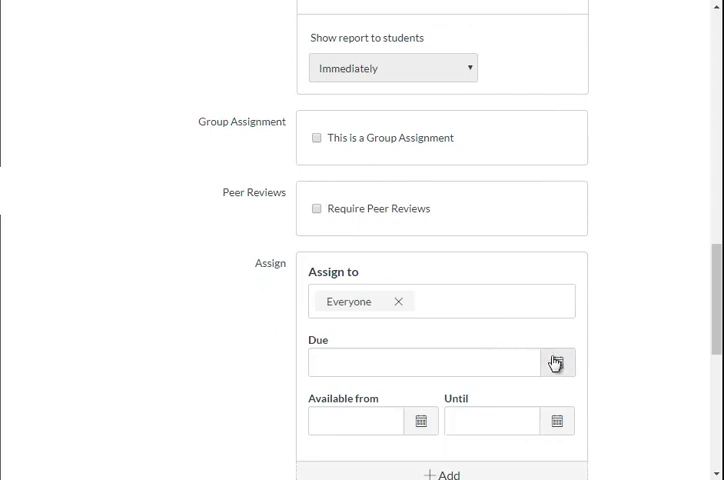
pyautogui.moveTo(556, 360)
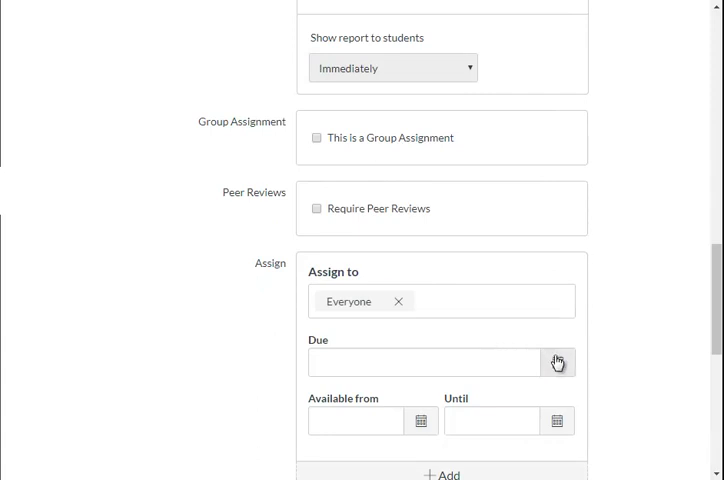
# Set Test 4 due Mar 19 at 6:45pm, available 6:35pm–6:45pm, and save and publish it
pyautogui.click(558, 360)
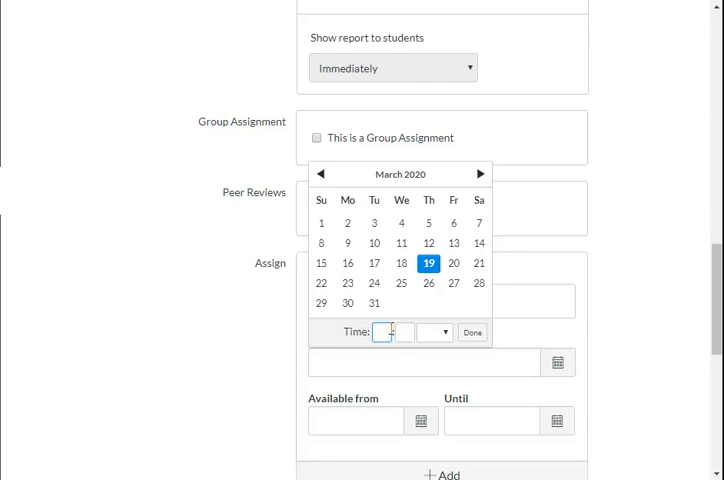
pyautogui.write('6:45pm')
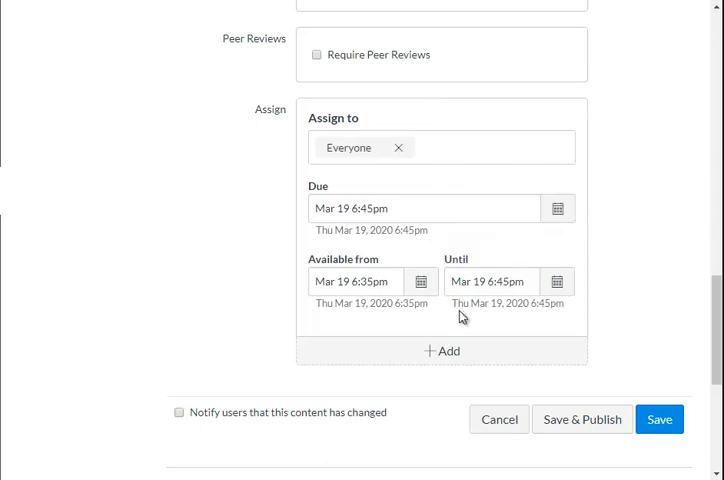
pyautogui.moveTo(576, 424)
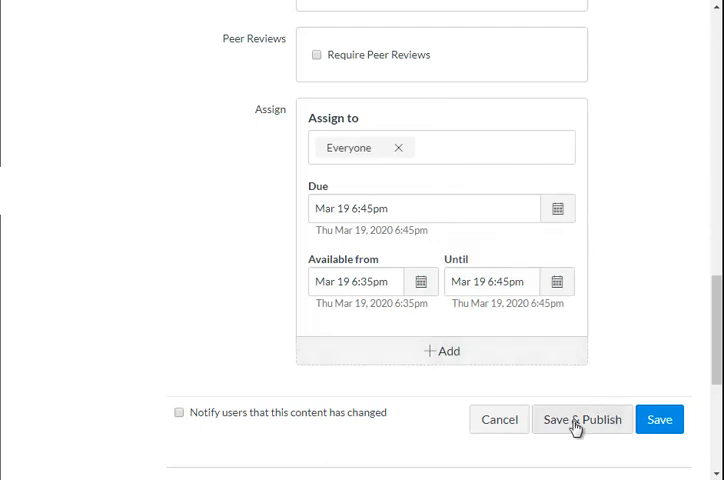
pyautogui.click(580, 420)
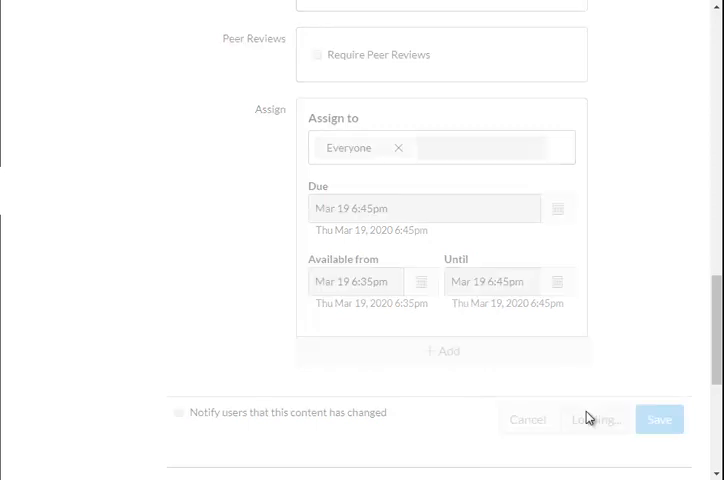
# Finish publishing Test 4 and review its summary page with points, submission type and dates
pyautogui.click(660, 420)
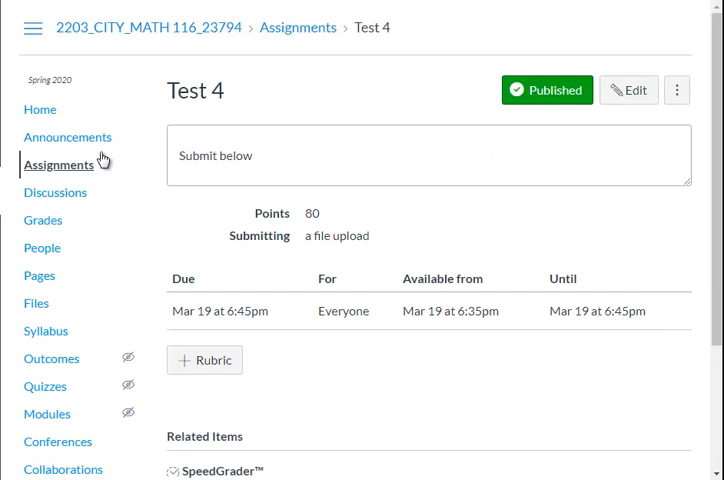
pyautogui.scroll(-3)
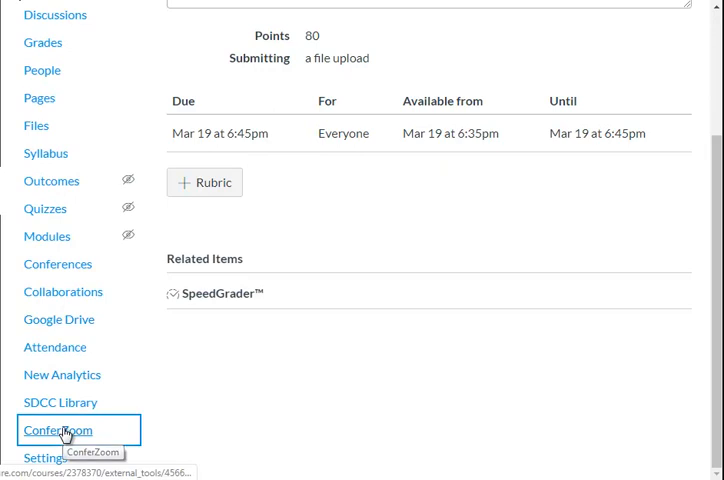
# Open ConferZoom from the Canvas course navigation to list upcoming MATH 116 meetings
pyautogui.click(56, 430)
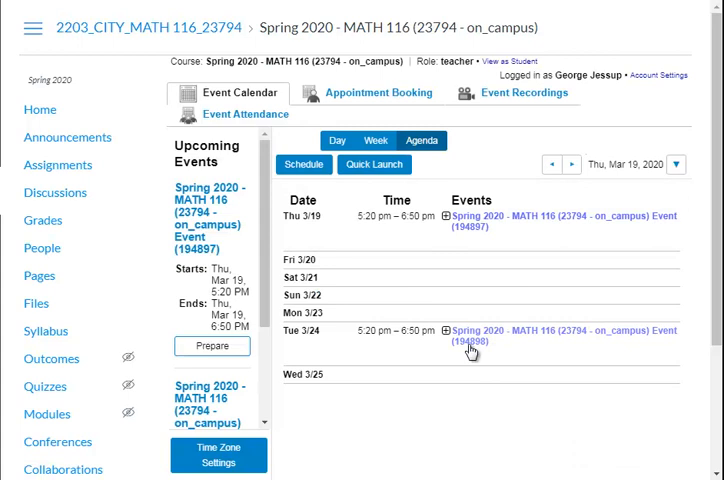
pyautogui.moveTo(360, 246)
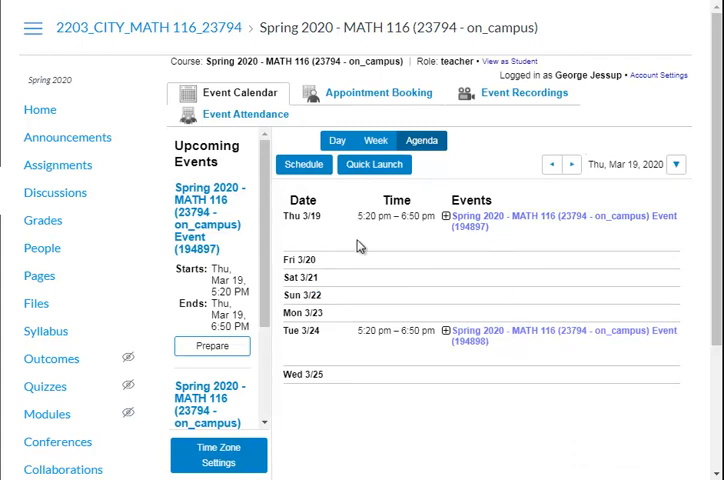
pyautogui.moveTo(248, 404)
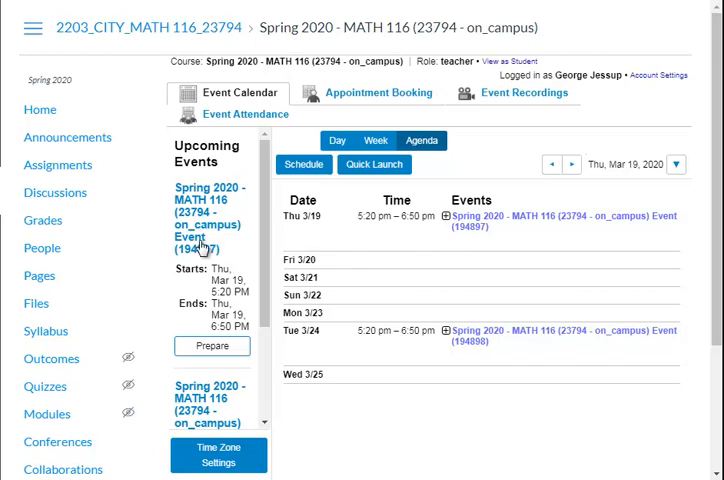
pyautogui.moveTo(250, 246)
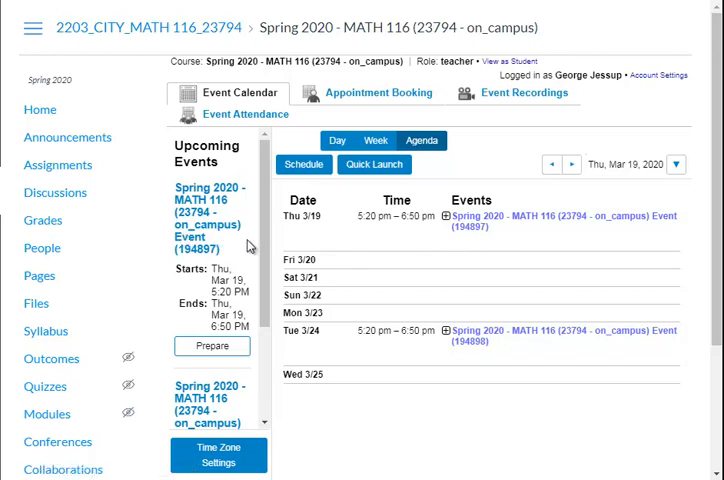
pyautogui.moveTo(532, 260)
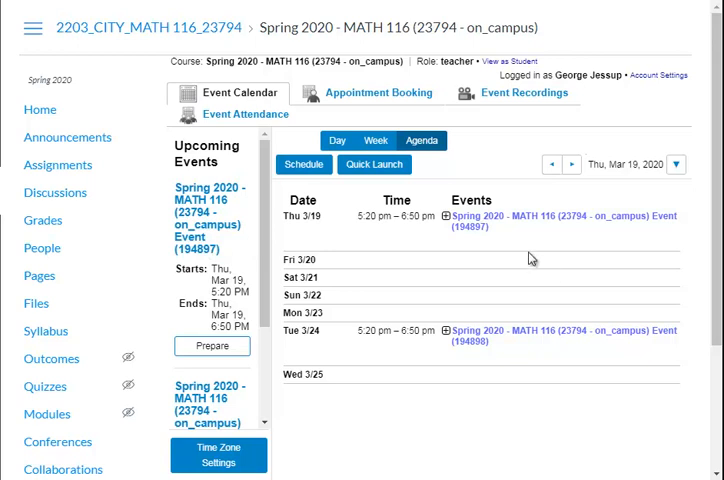
pyautogui.moveTo(522, 240)
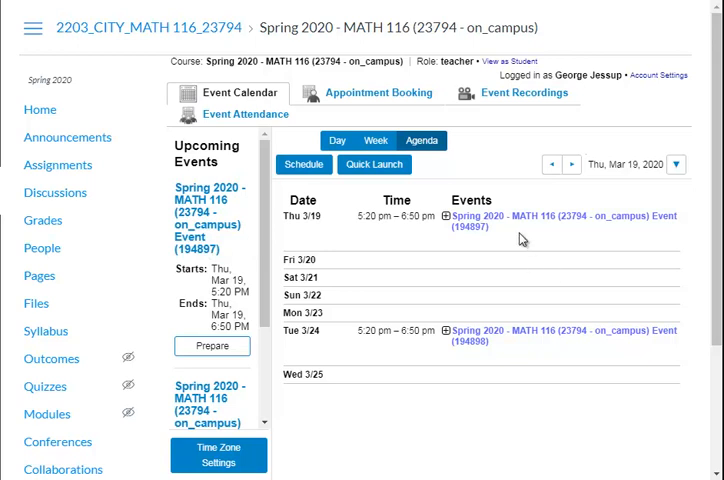
pyautogui.moveTo(540, 360)
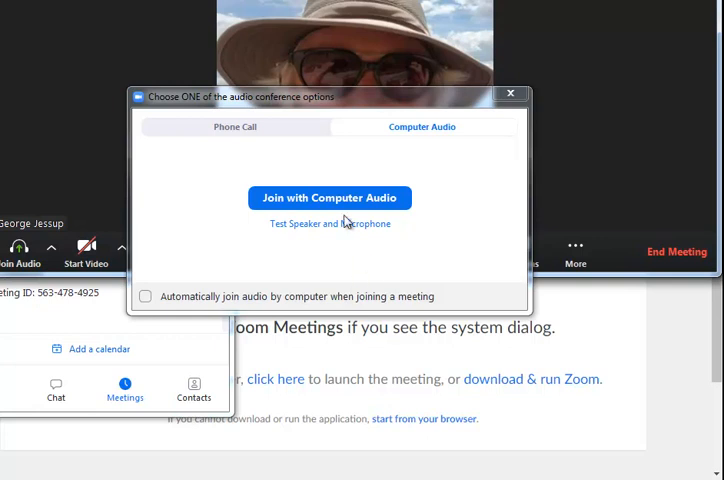
pyautogui.moveTo(308, 230)
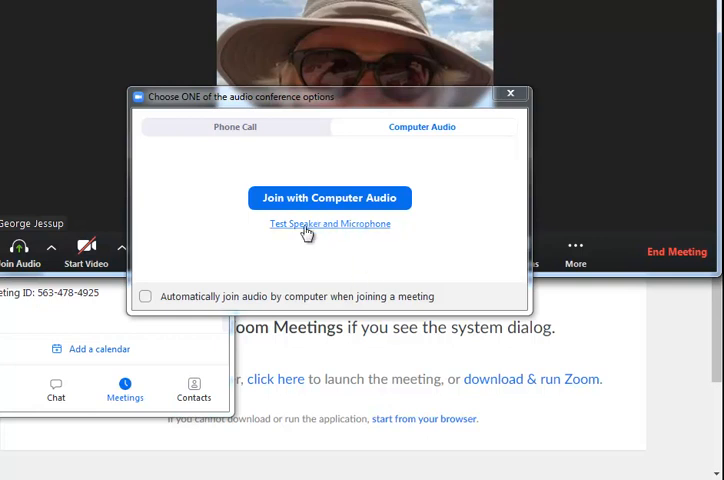
pyautogui.moveTo(330, 196)
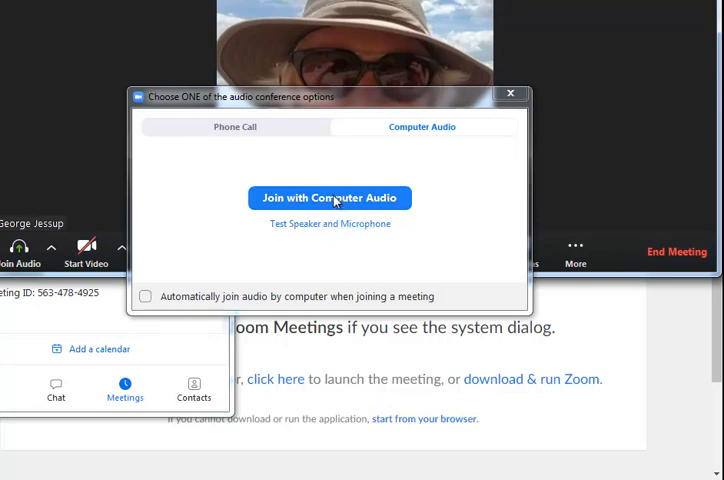
# Join the class meeting using computer audio
pyautogui.click(328, 196)
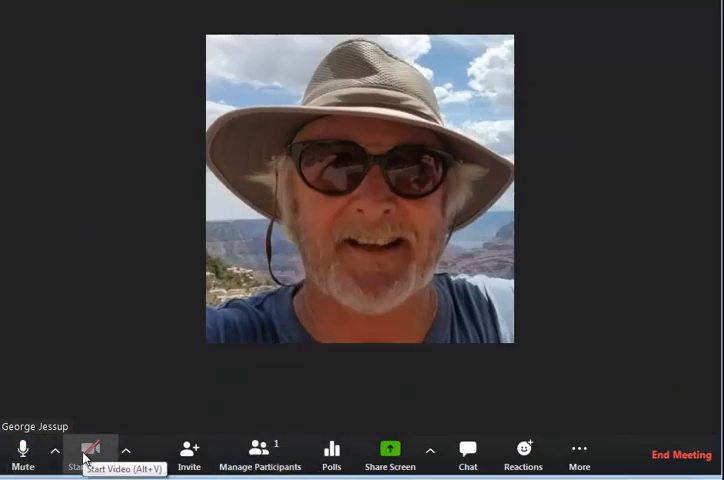
pyautogui.click(88, 450)
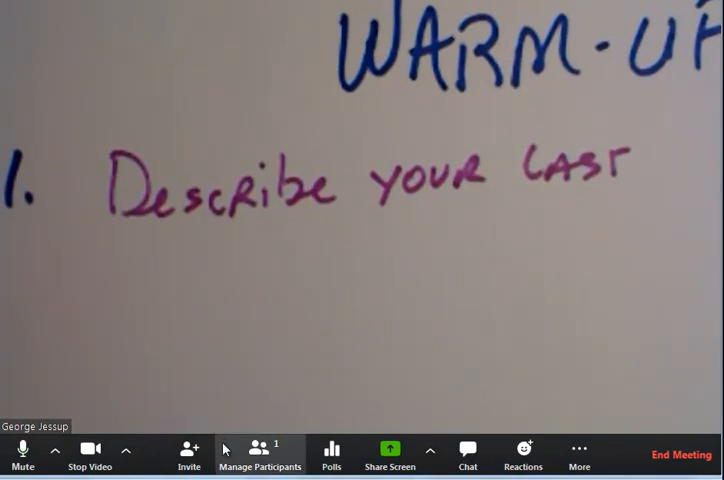
pyautogui.moveTo(210, 376)
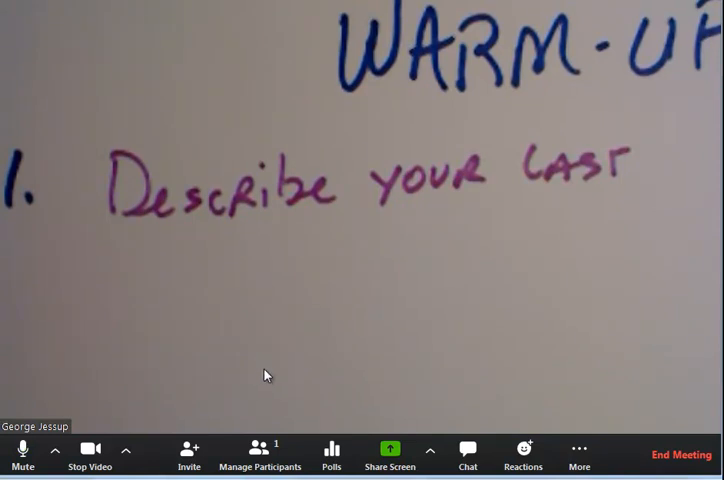
pyautogui.moveTo(258, 452)
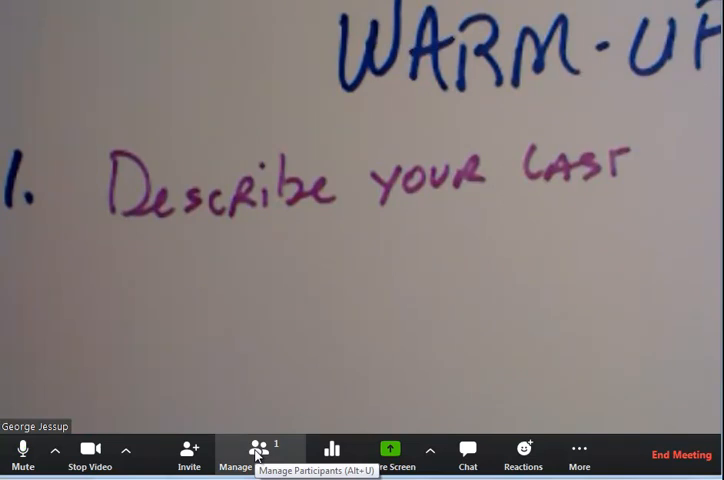
# Create three breakout rooms with participants assigned manually
pyautogui.click(258, 450)
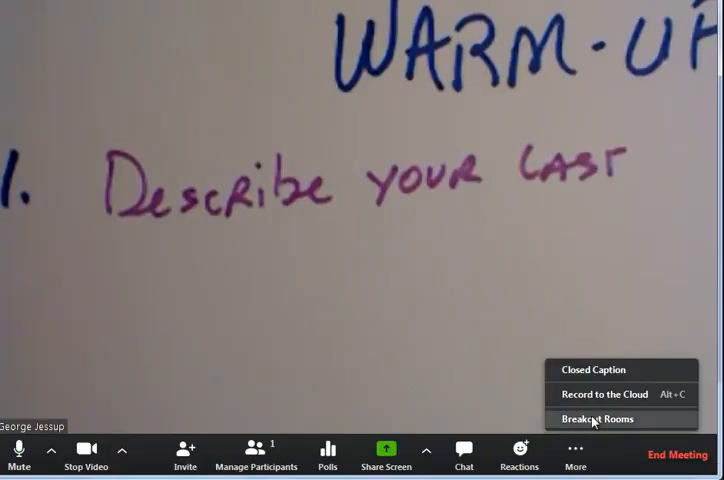
pyautogui.click(596, 420)
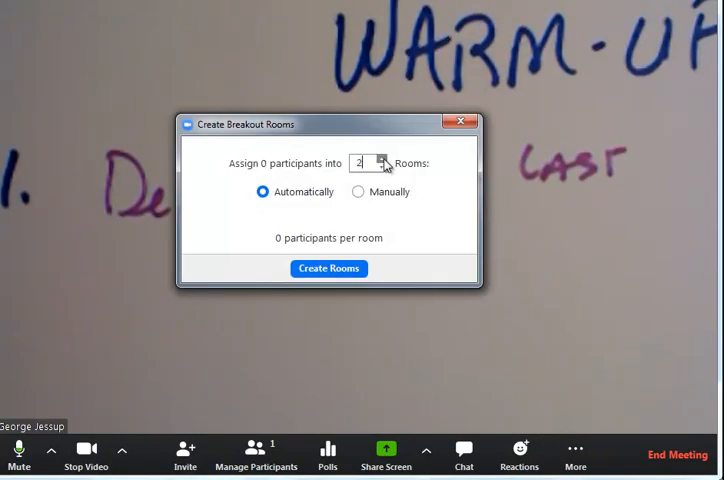
pyautogui.click(358, 192)
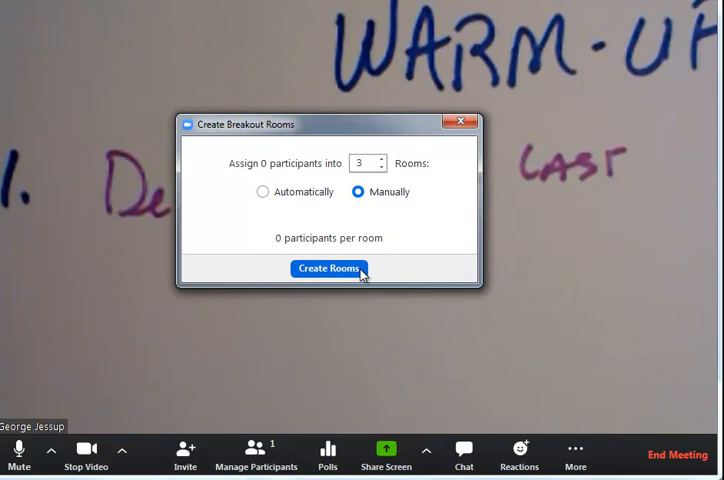
pyautogui.click(328, 268)
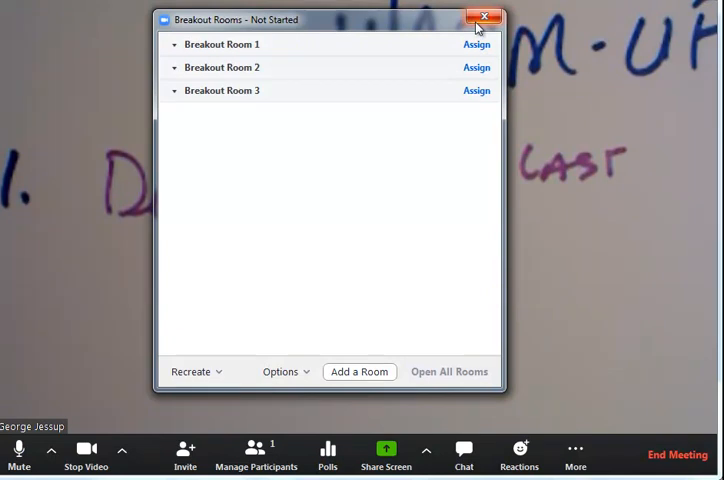
pyautogui.moveTo(360, 372)
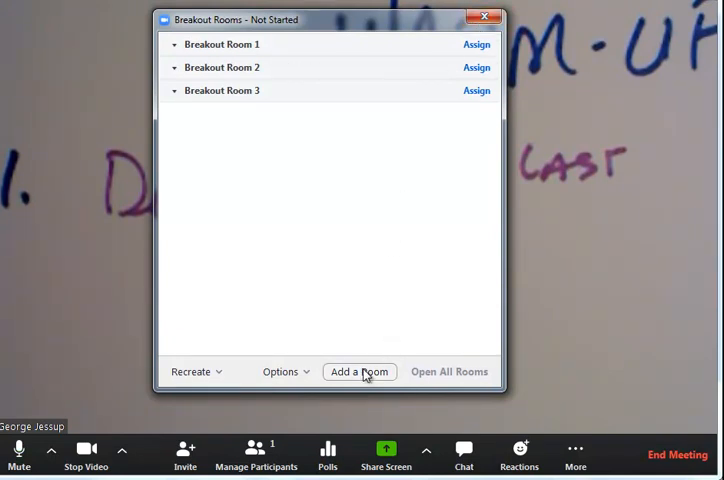
pyautogui.moveTo(308, 306)
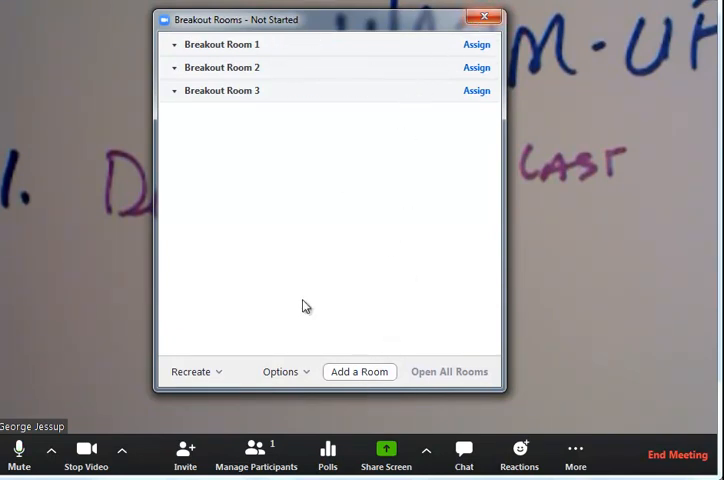
# Disable early return to main session and the closing countdown, then close Breakout Rooms
pyautogui.click(284, 372)
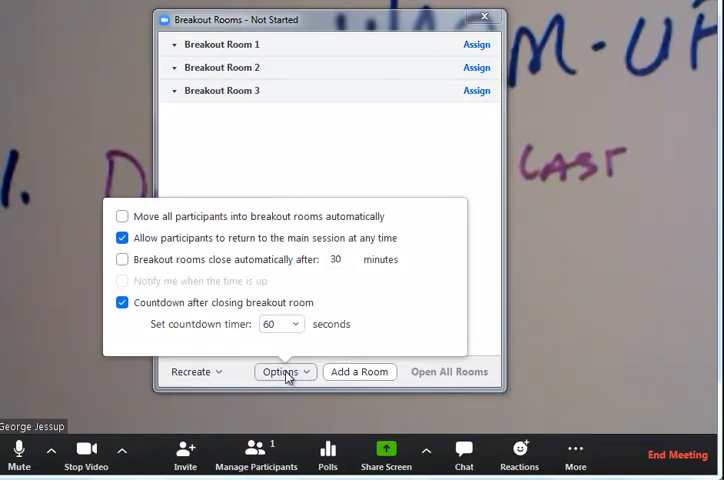
pyautogui.moveTo(320, 228)
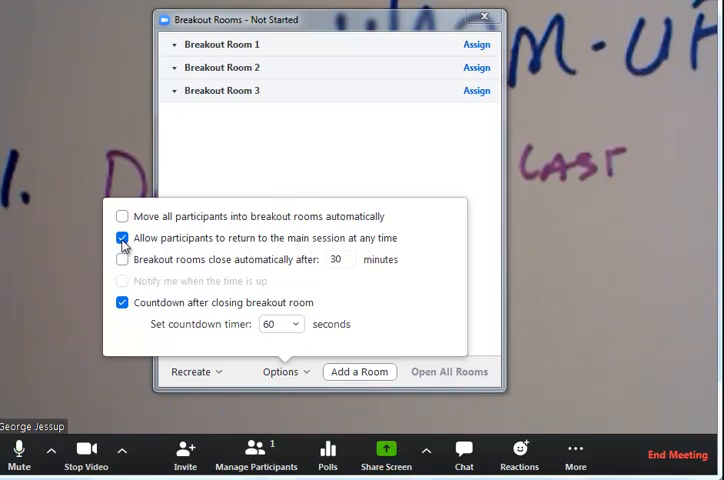
pyautogui.click(122, 238)
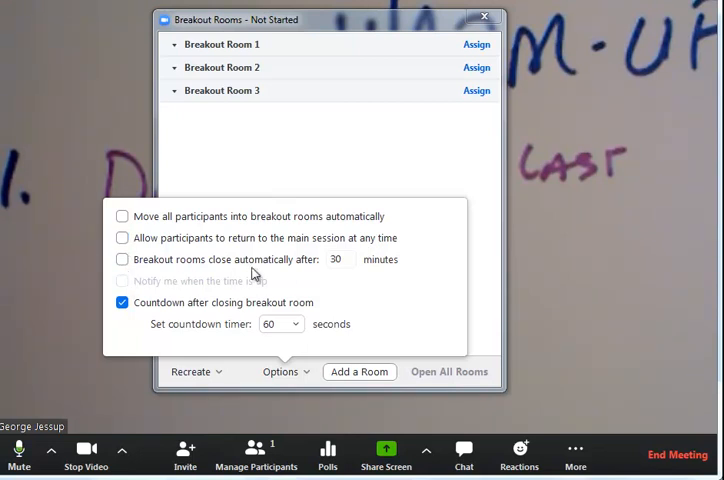
pyautogui.moveTo(350, 264)
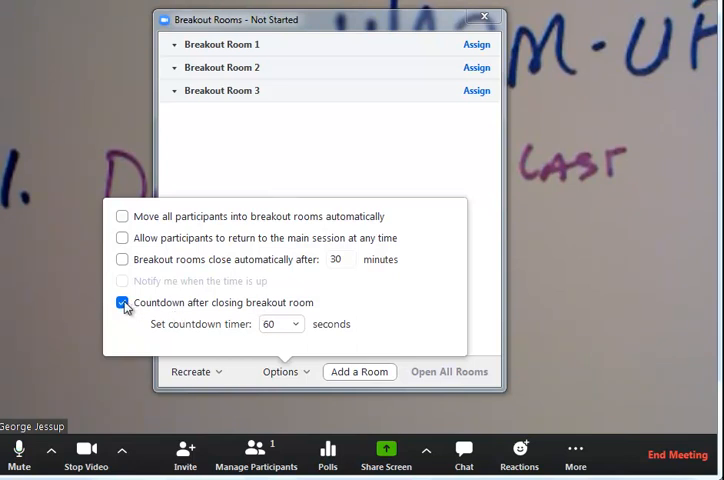
pyautogui.click(122, 304)
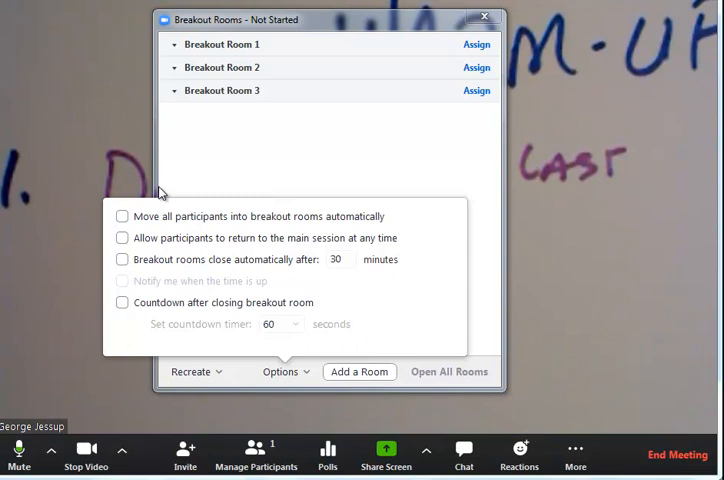
pyautogui.moveTo(418, 252)
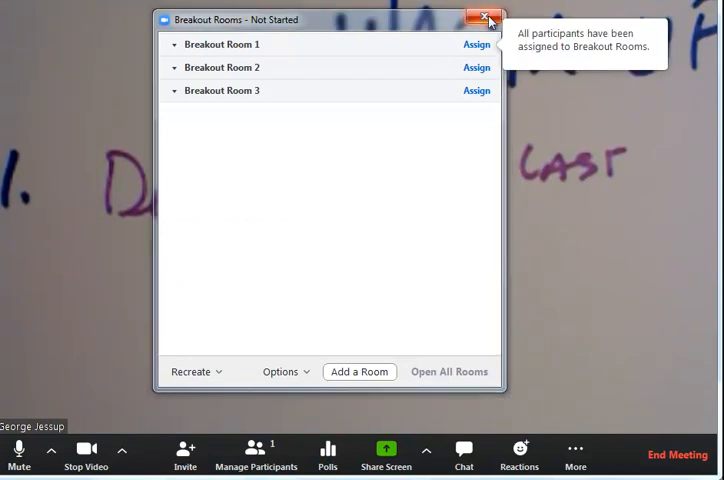
pyautogui.click(488, 20)
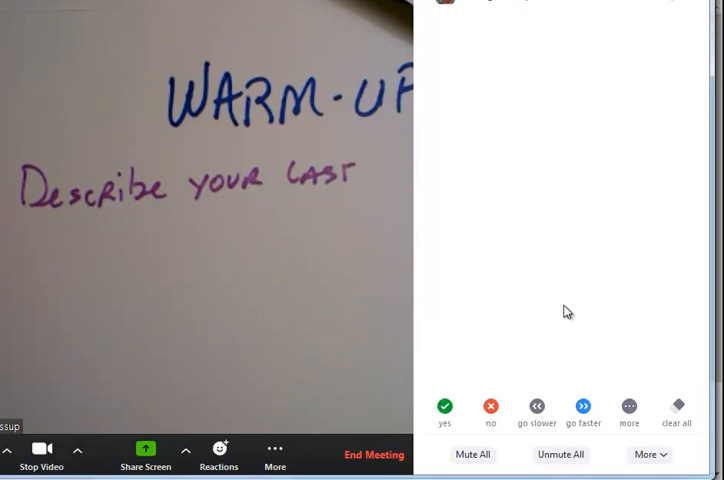
pyautogui.moveTo(570, 270)
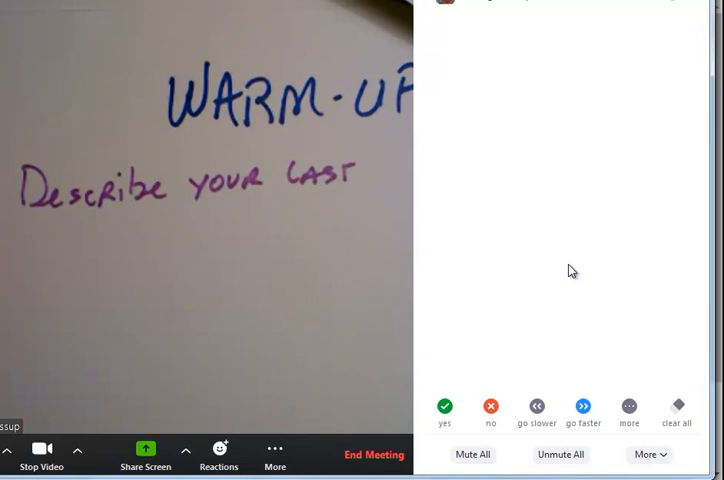
pyautogui.moveTo(378, 250)
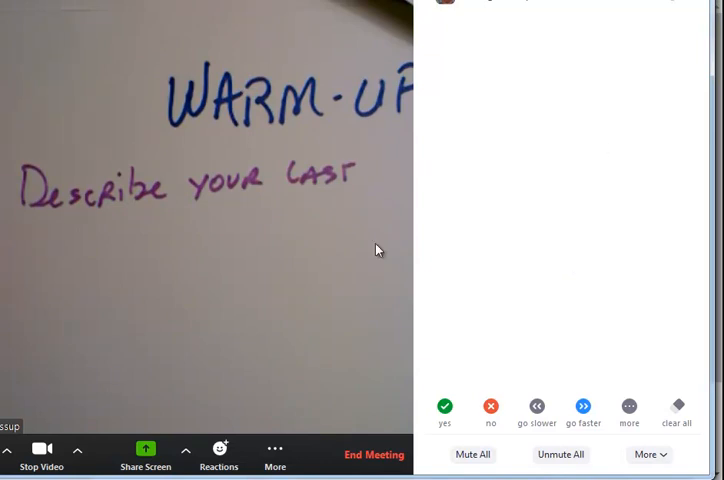
pyautogui.moveTo(540, 68)
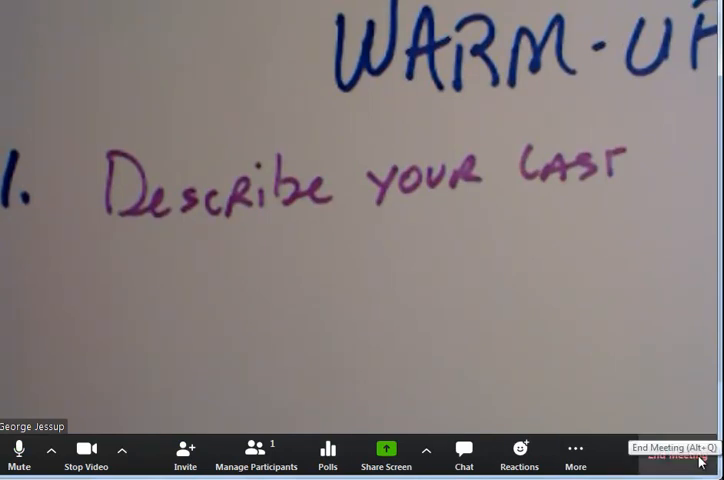
pyautogui.moveTo(254, 356)
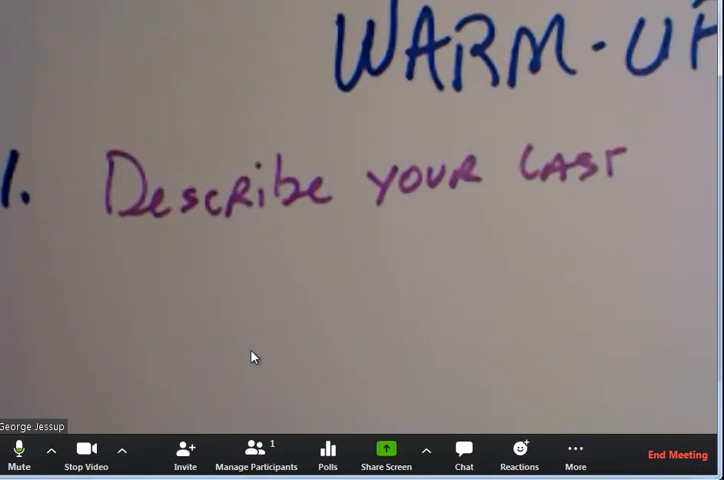
pyautogui.moveTo(266, 358)
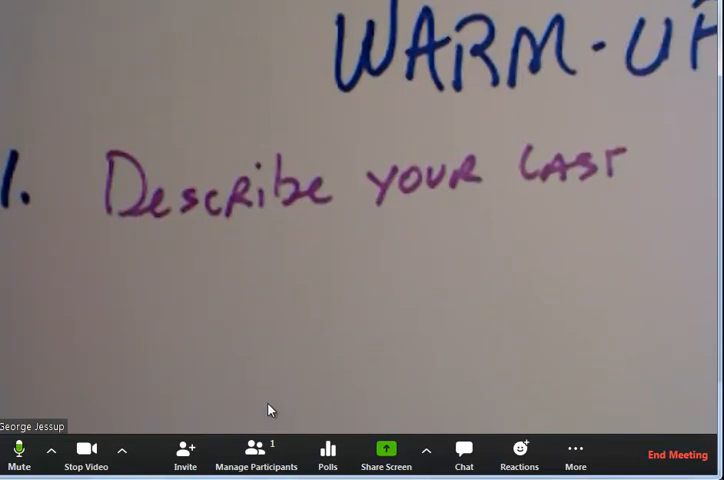
pyautogui.moveTo(82, 260)
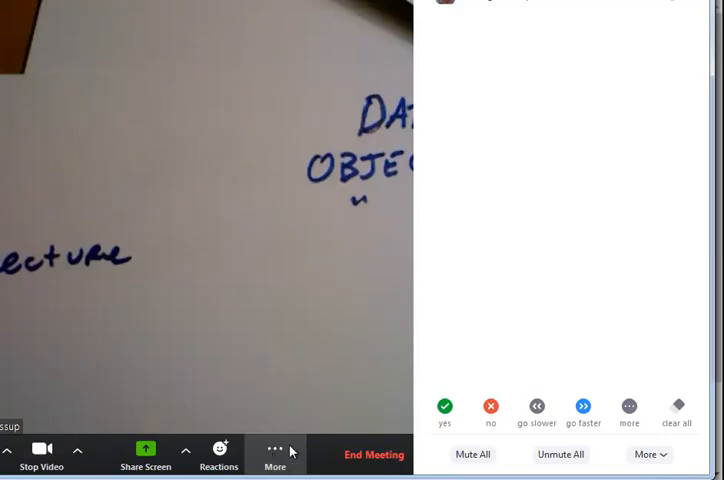
pyautogui.moveTo(504, 458)
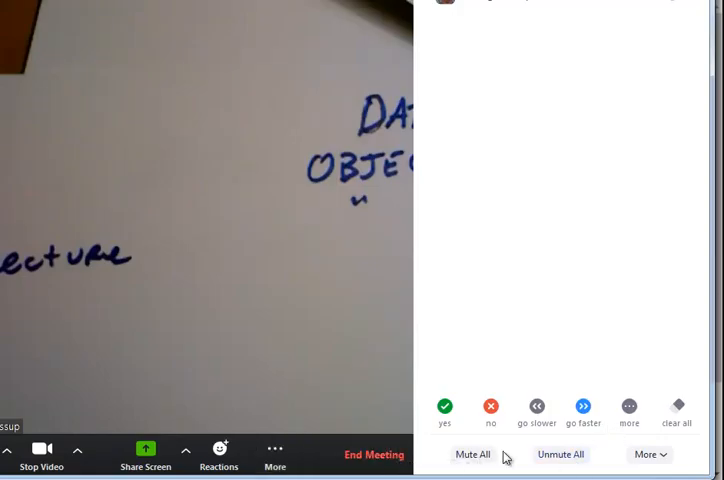
pyautogui.moveTo(532, 78)
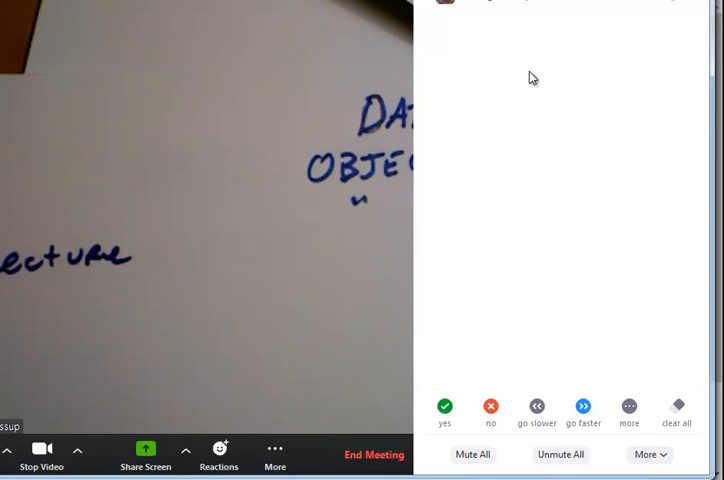
pyautogui.moveTo(438, 204)
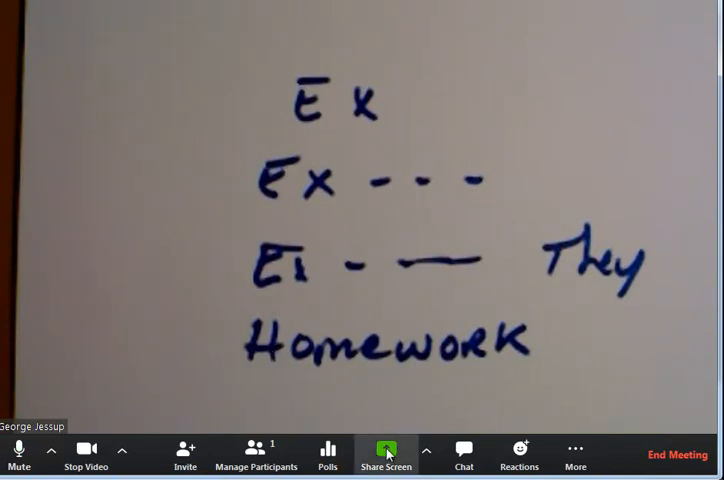
# Close the Participants panel so the whiteboard outline with Homework fills the view
pyautogui.click(386, 452)
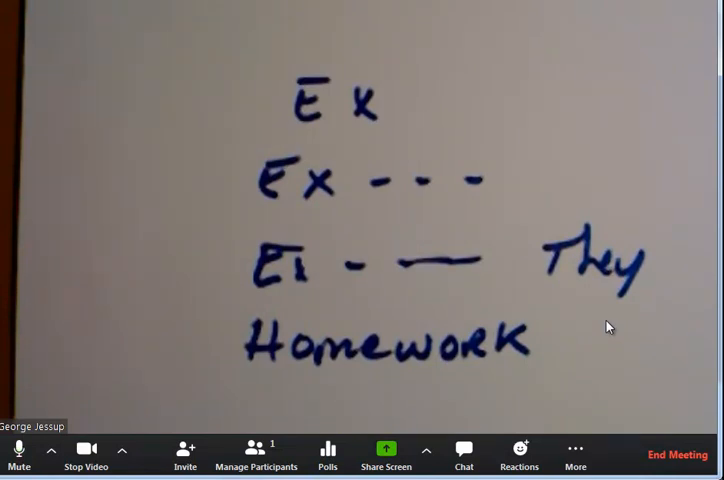
pyautogui.moveTo(604, 388)
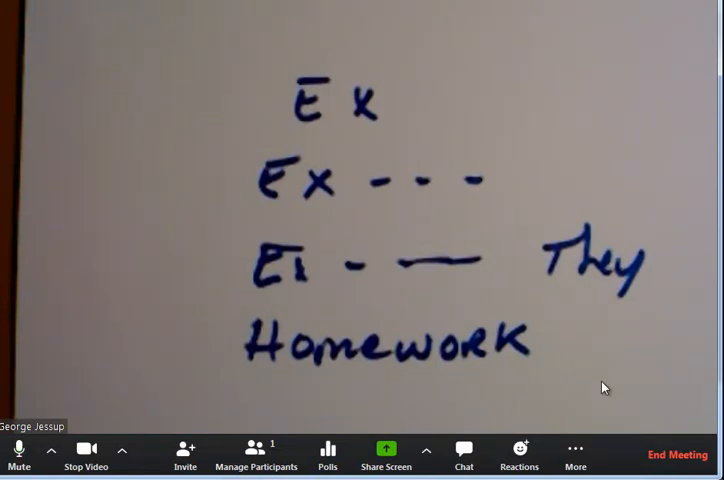